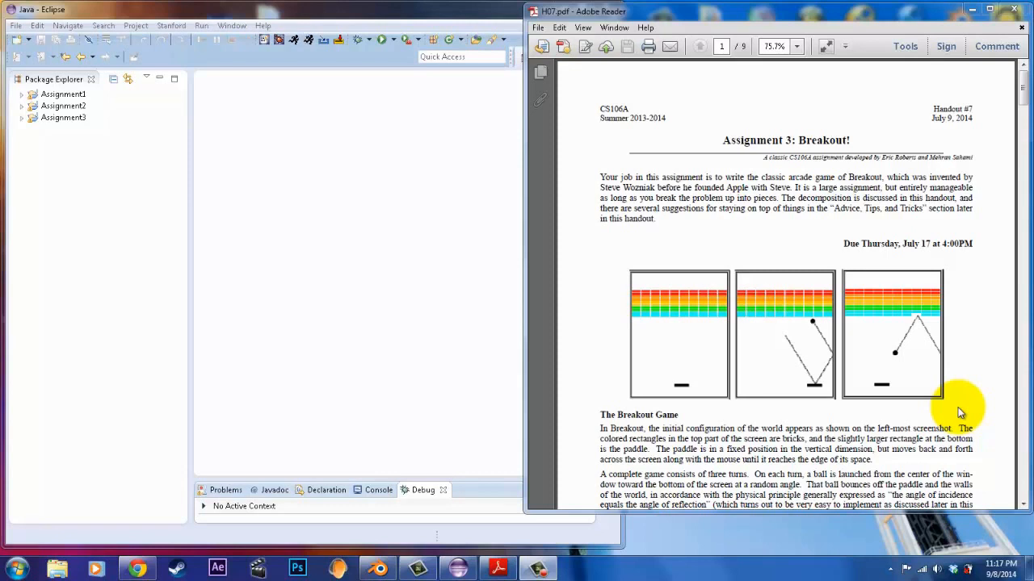
mouse_move(695, 255)
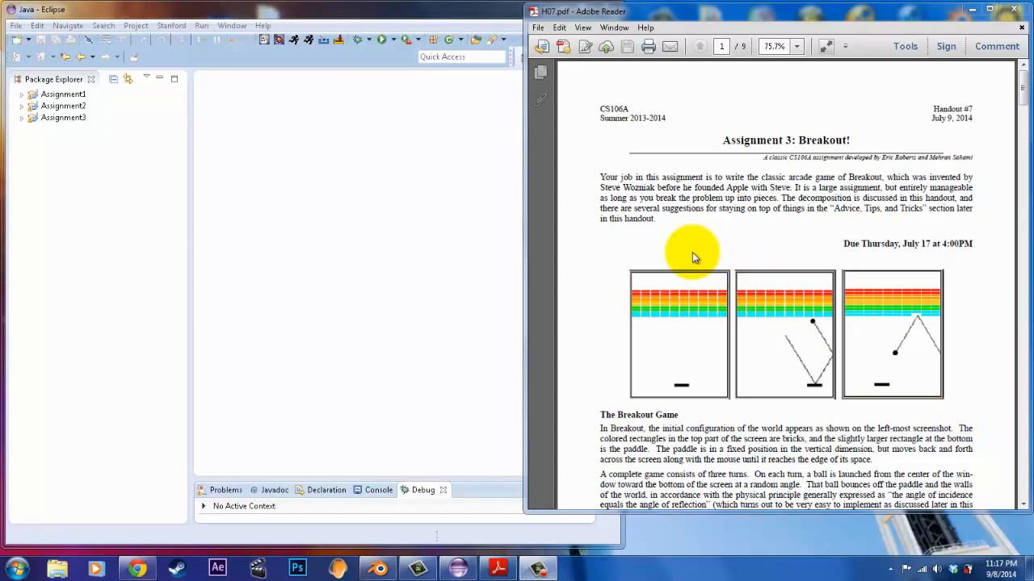
mouse_move(622, 249)
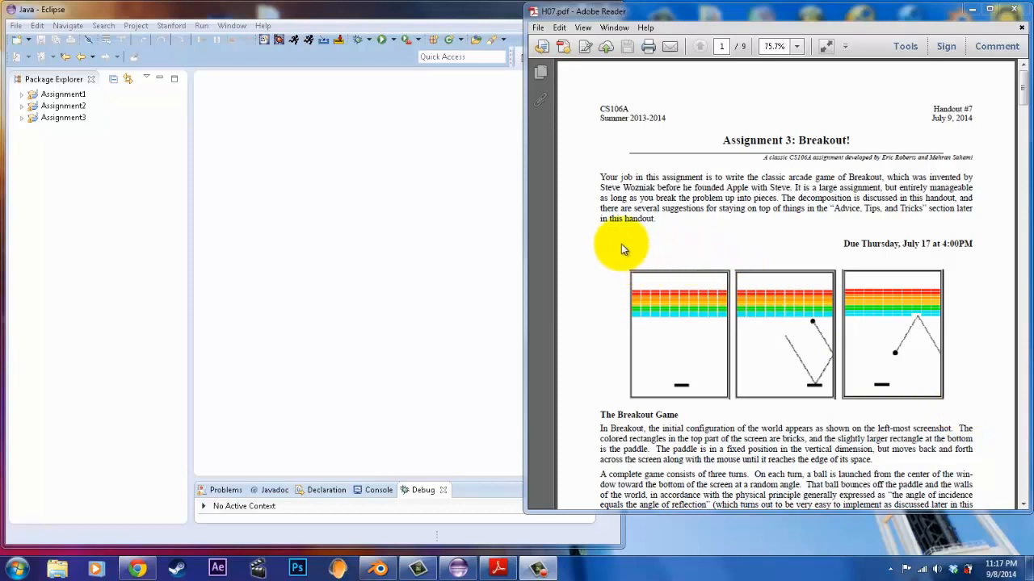
Open Assignment3's Breakout.java and scroll through its paddle, brick and turn constants.
scroll("down", 3)
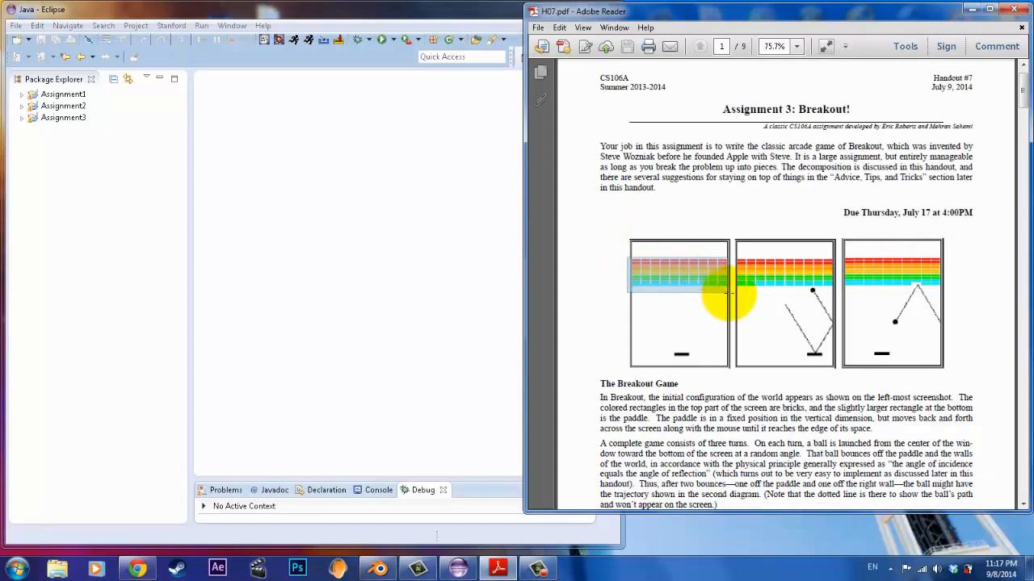
mouse_move(616, 255)
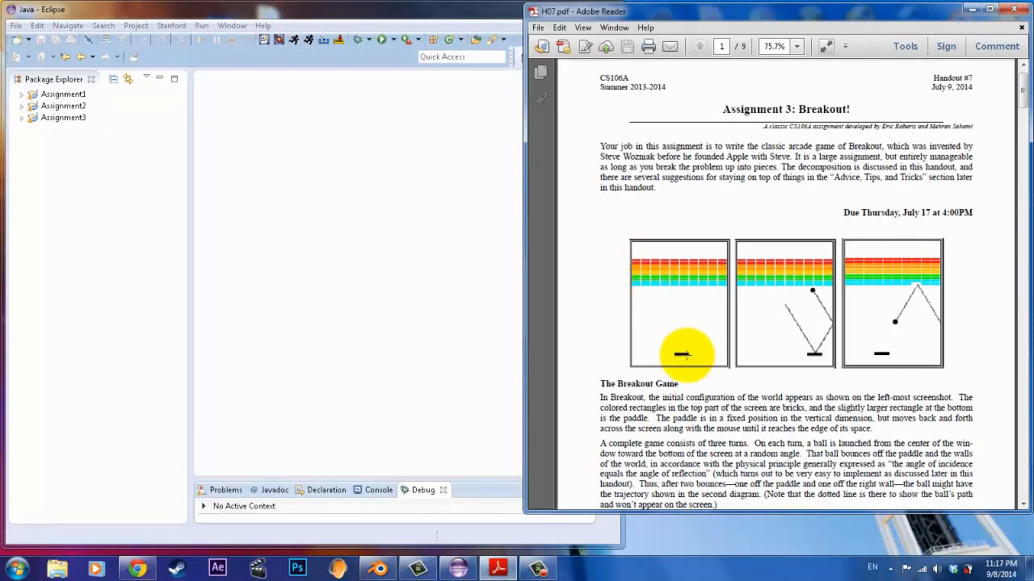
mouse_move(793, 315)
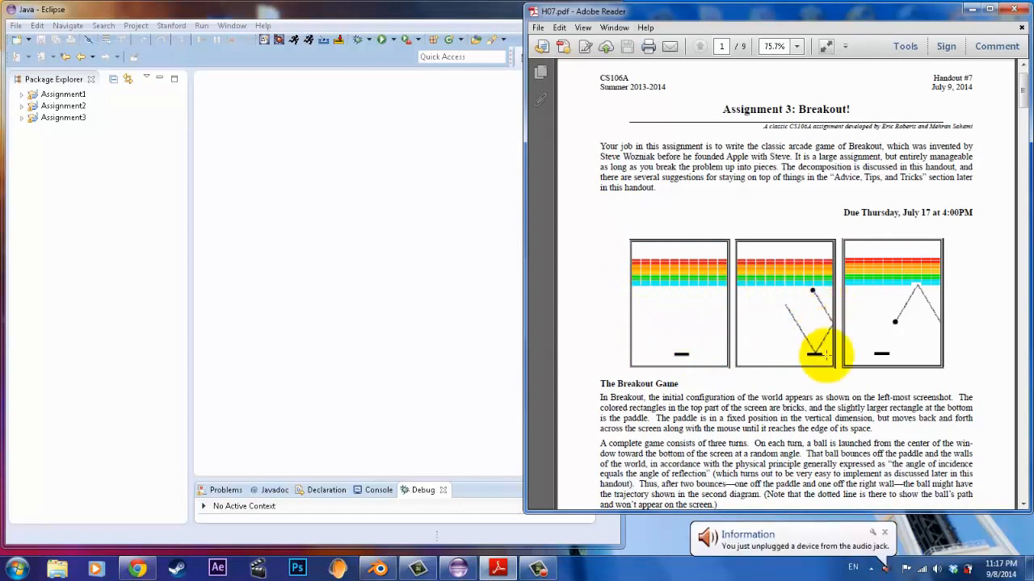
mouse_move(803, 290)
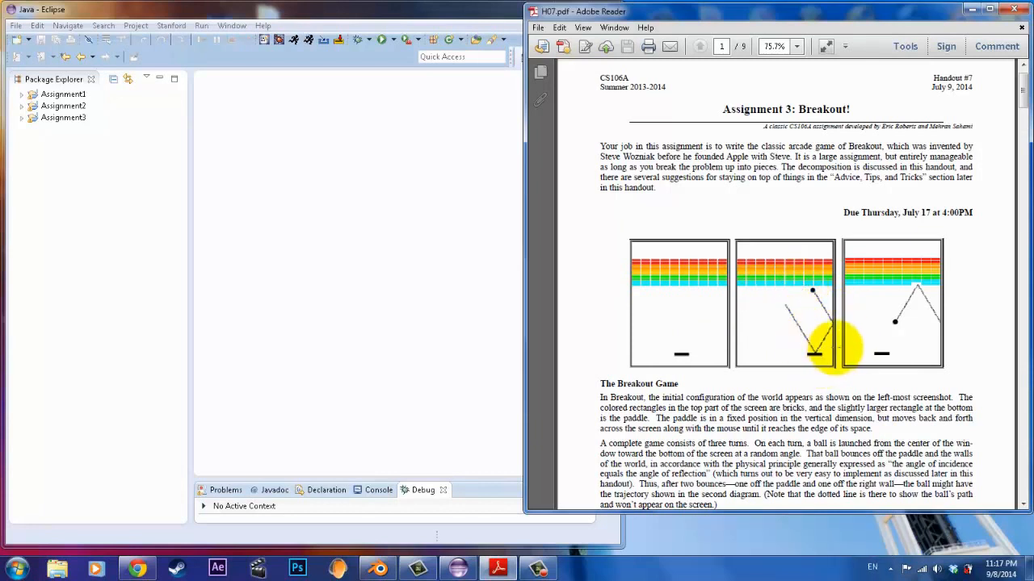
mouse_move(807, 298)
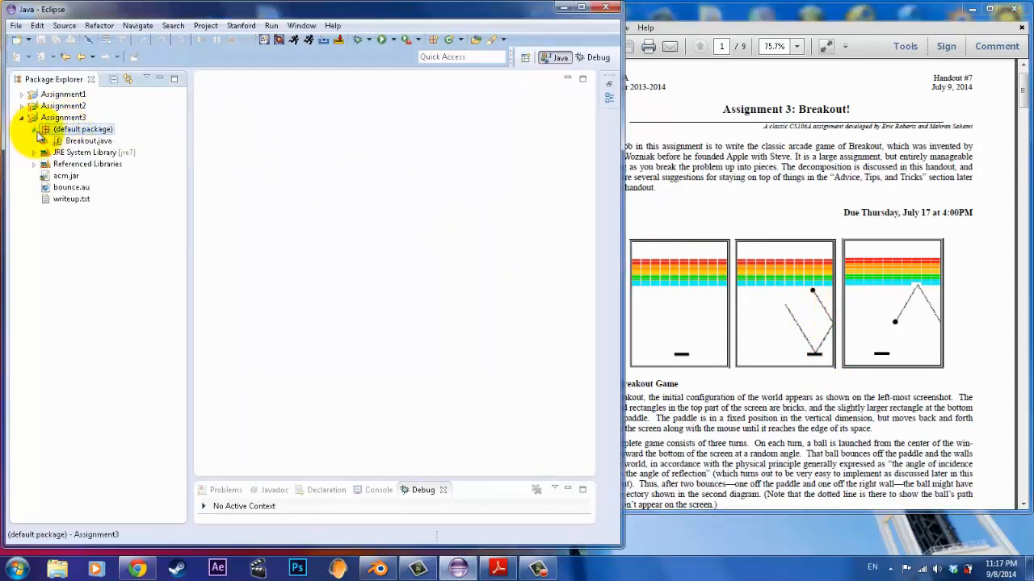
double_click(87, 141)
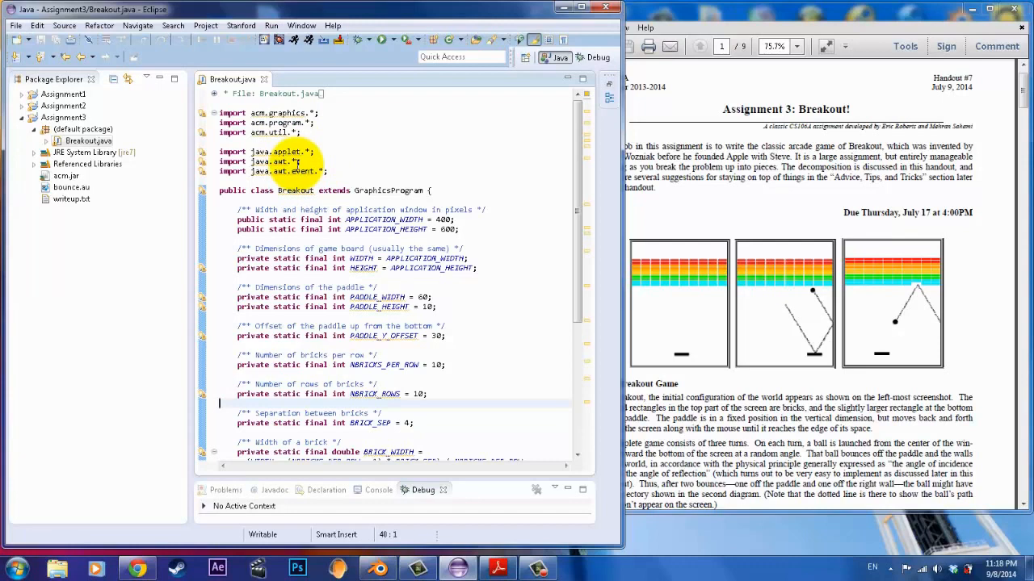
mouse_move(472, 158)
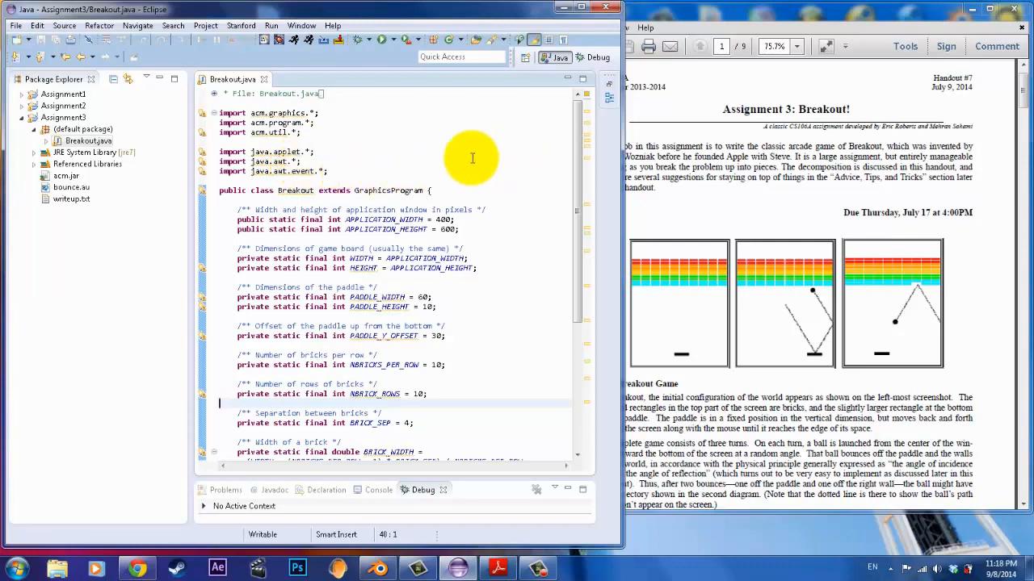
mouse_move(533, 155)
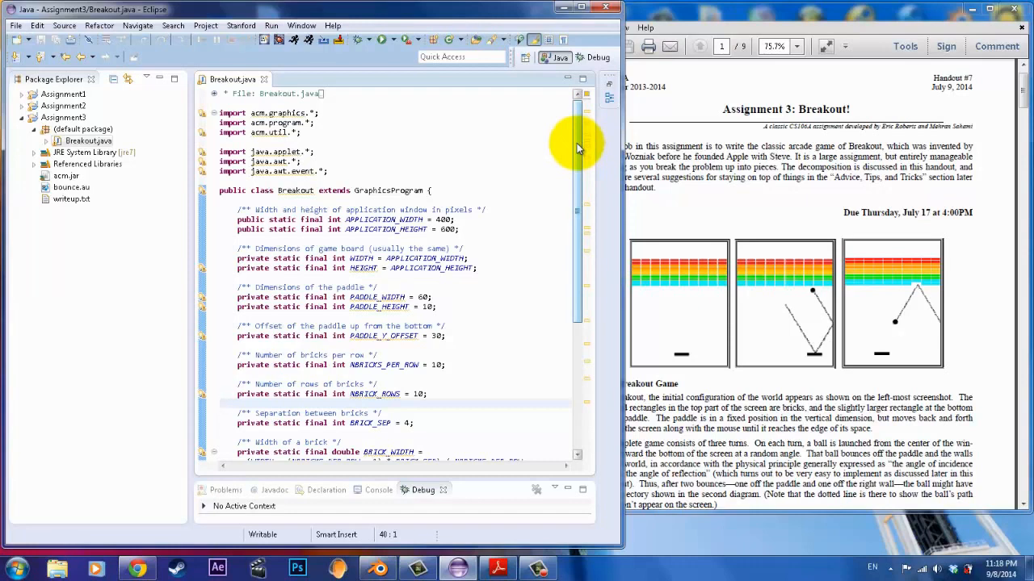
scroll("down", 3)
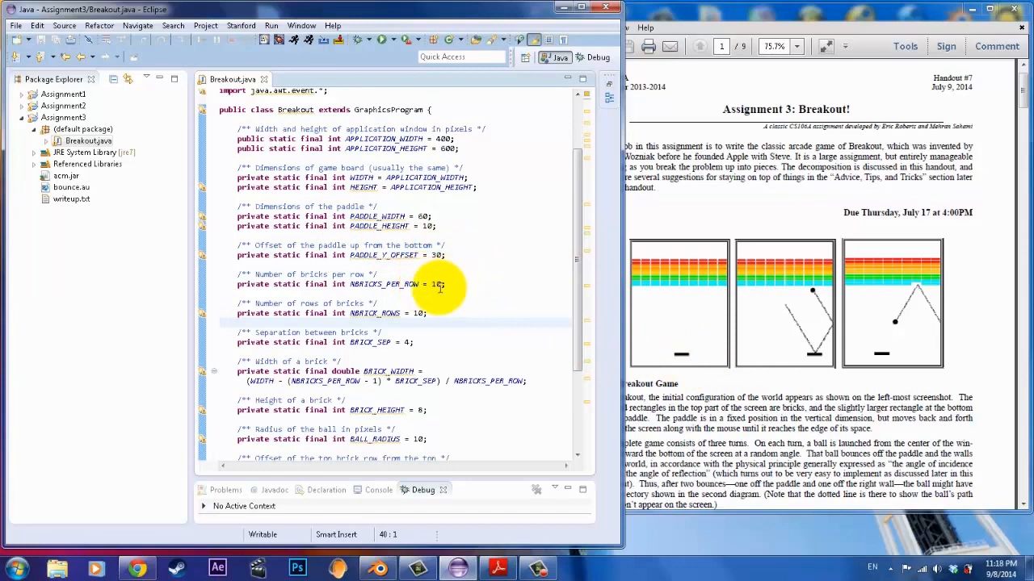
mouse_move(449, 313)
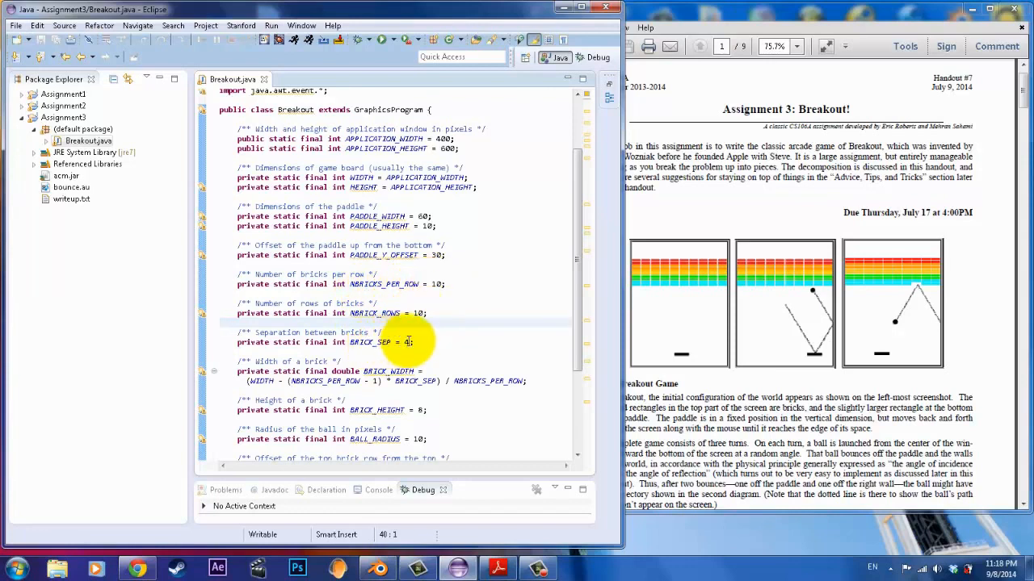
scroll("down", 3)
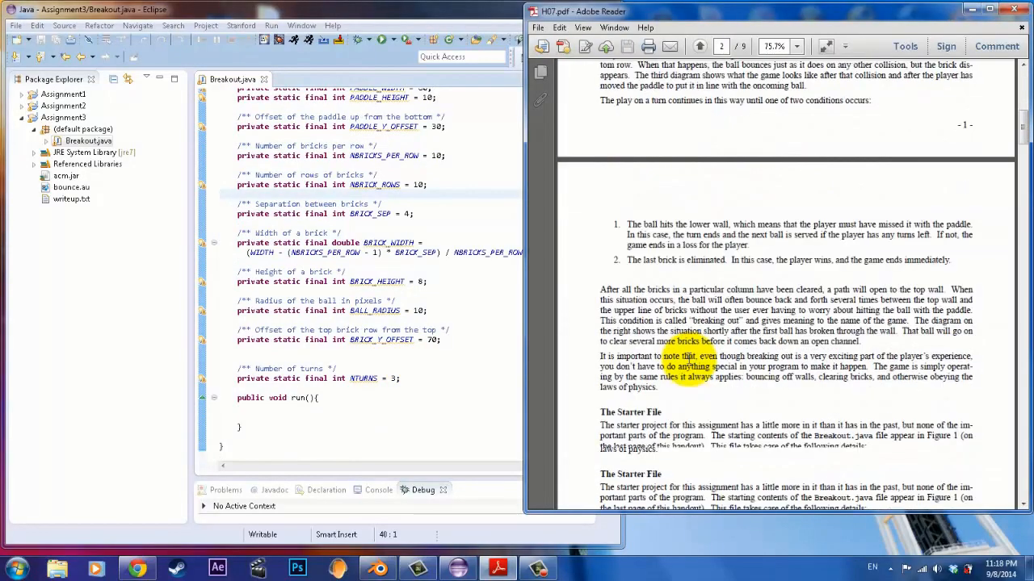
Scroll the handout down to the 'Set up the Bricks' section on page 2.
scroll("down", 3)
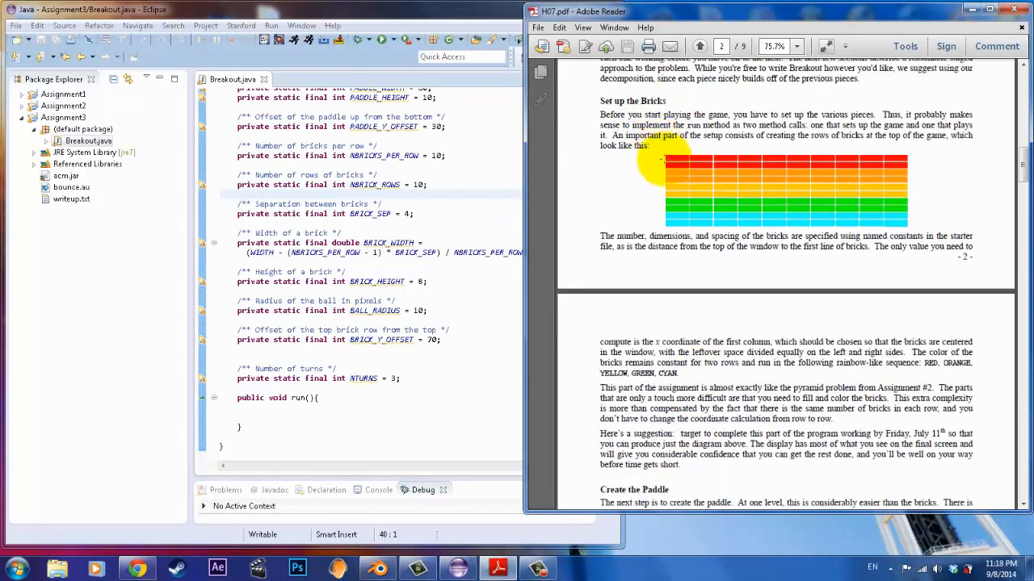
scroll("down", 3)
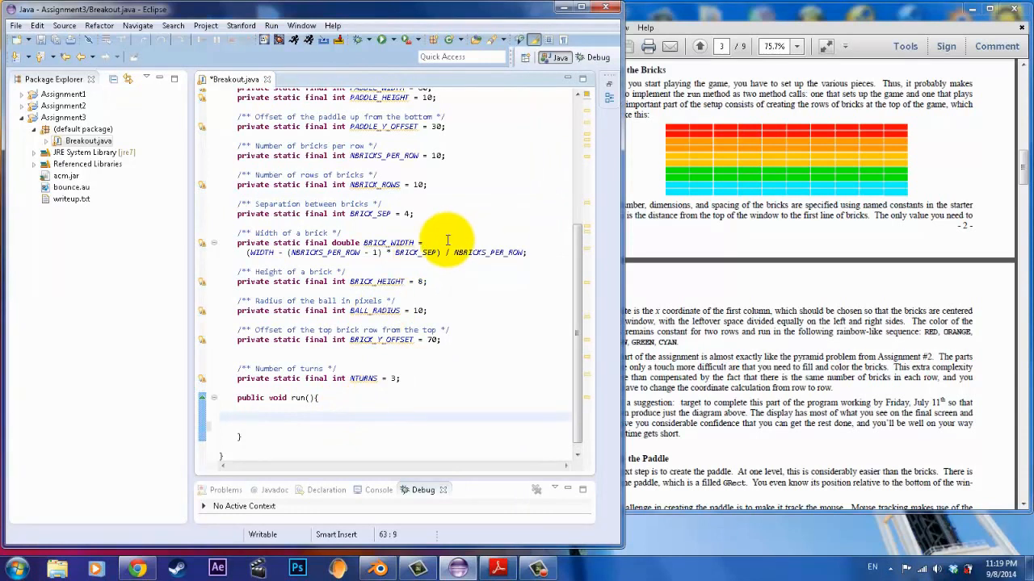
mouse_move(479, 274)
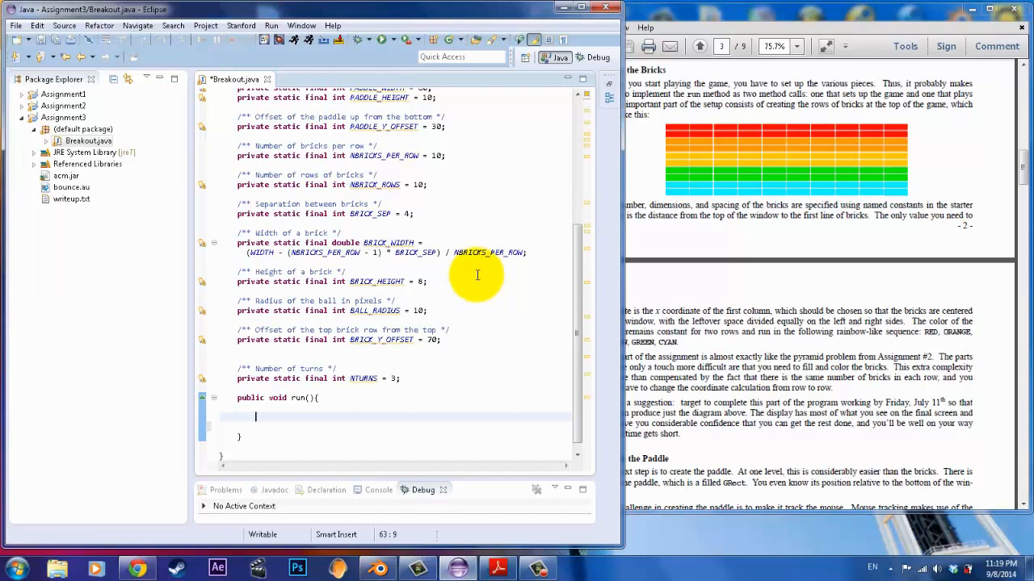
Write setupGame(); and playGame(); in run(), then begin a private setupGame(){ method below.
type("setupGam")
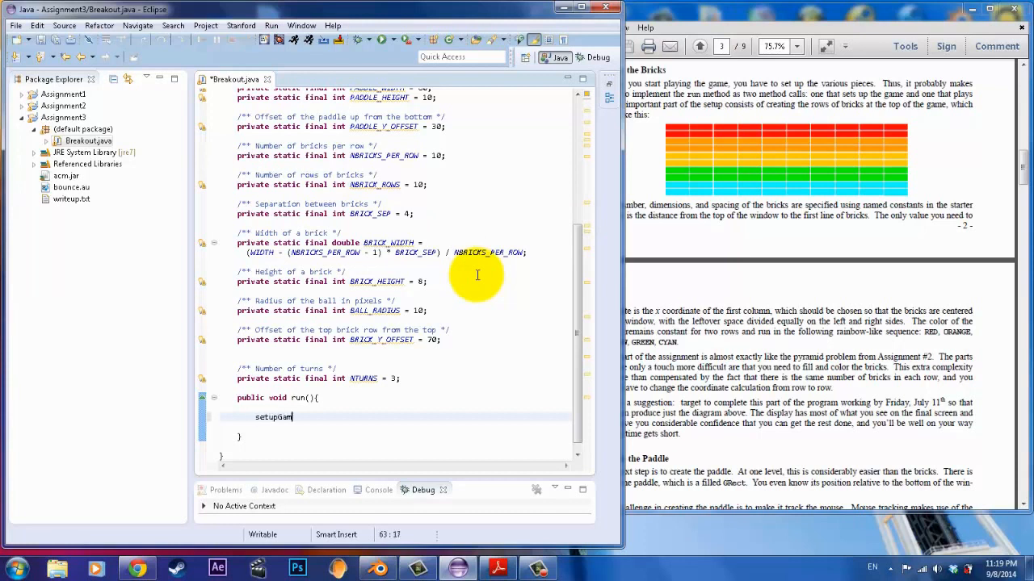
type("e();")
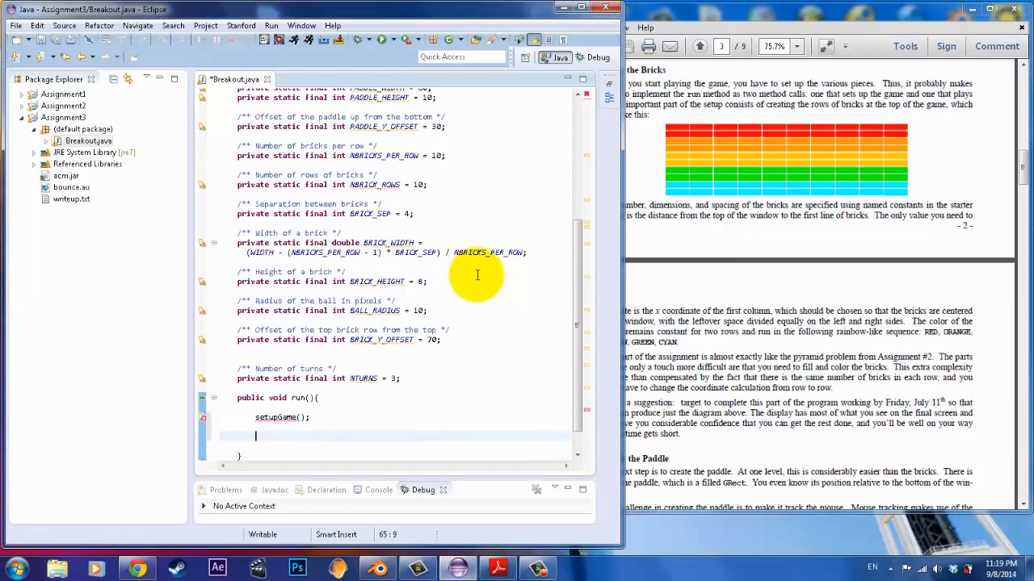
type("playGame();")
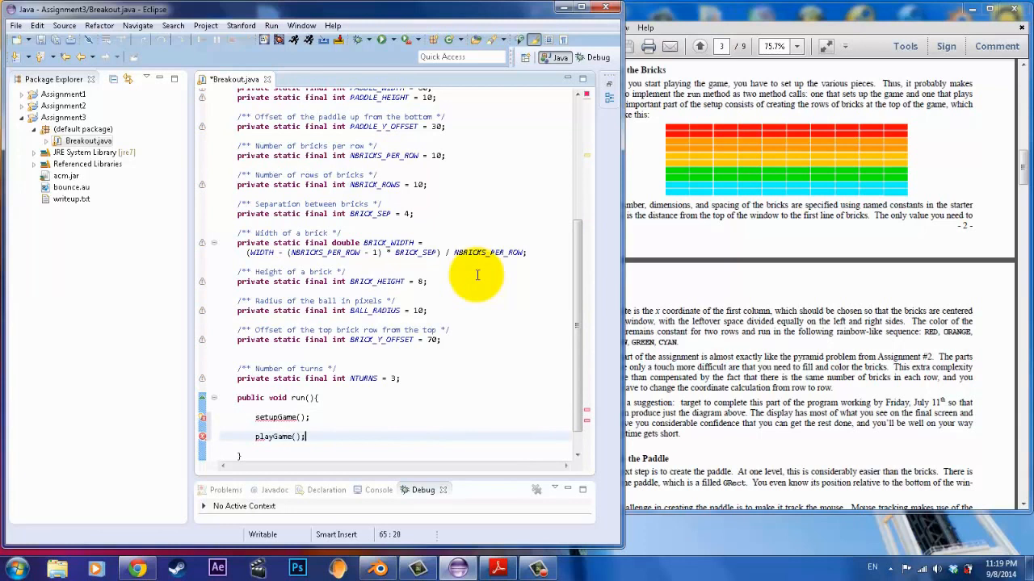
scroll("down", 3)
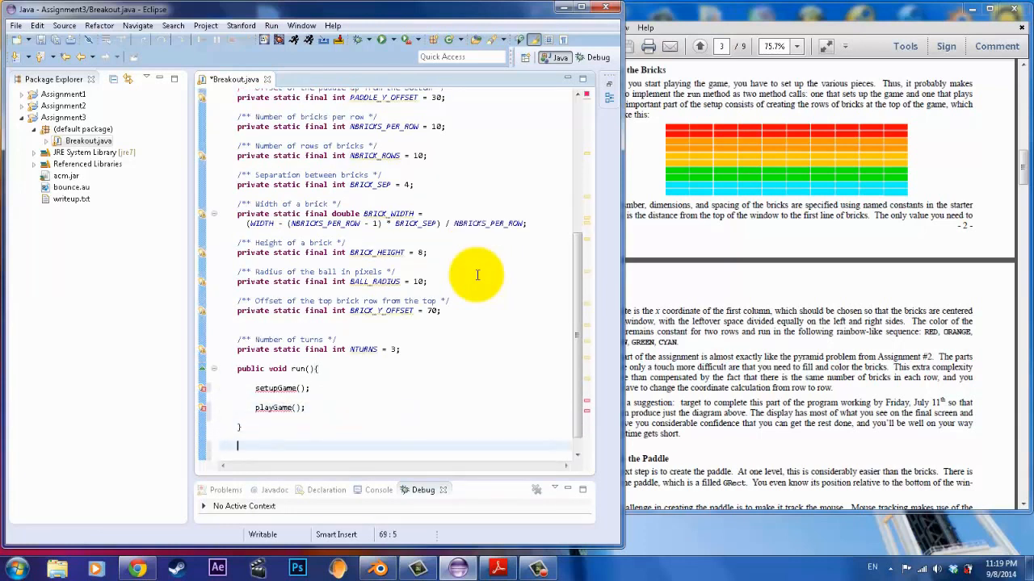
type("private")
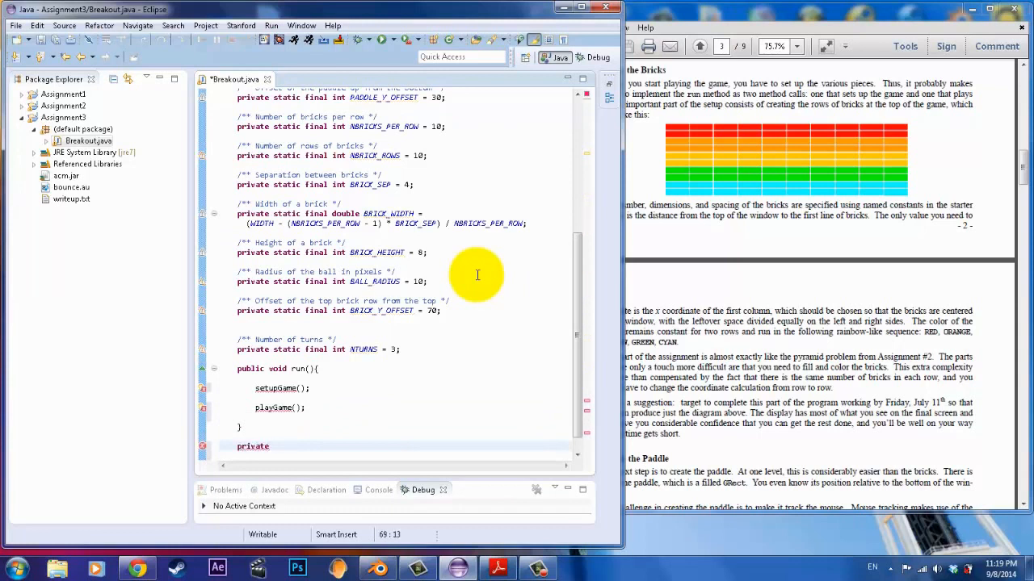
type("setupGames")
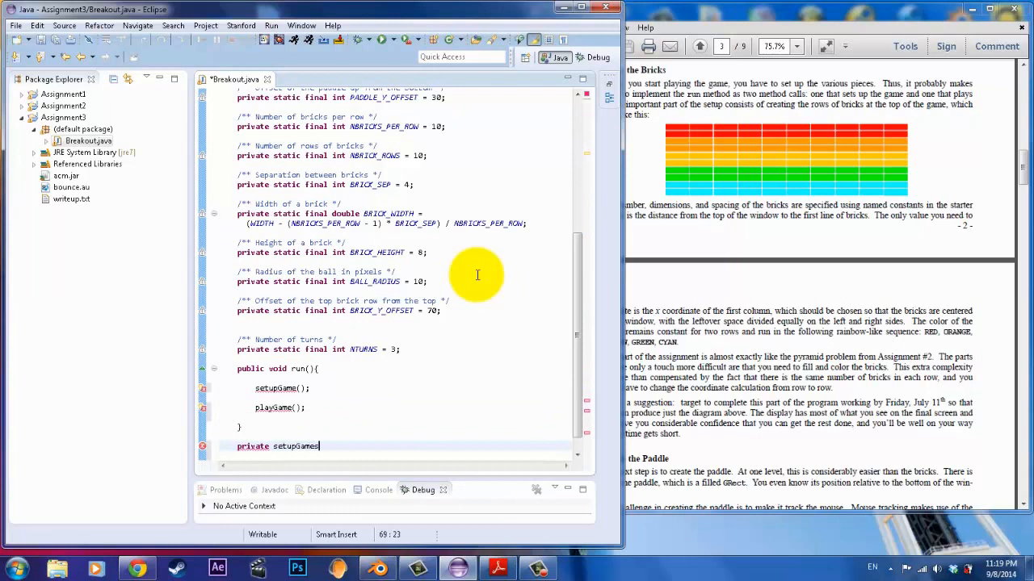
type("(){")
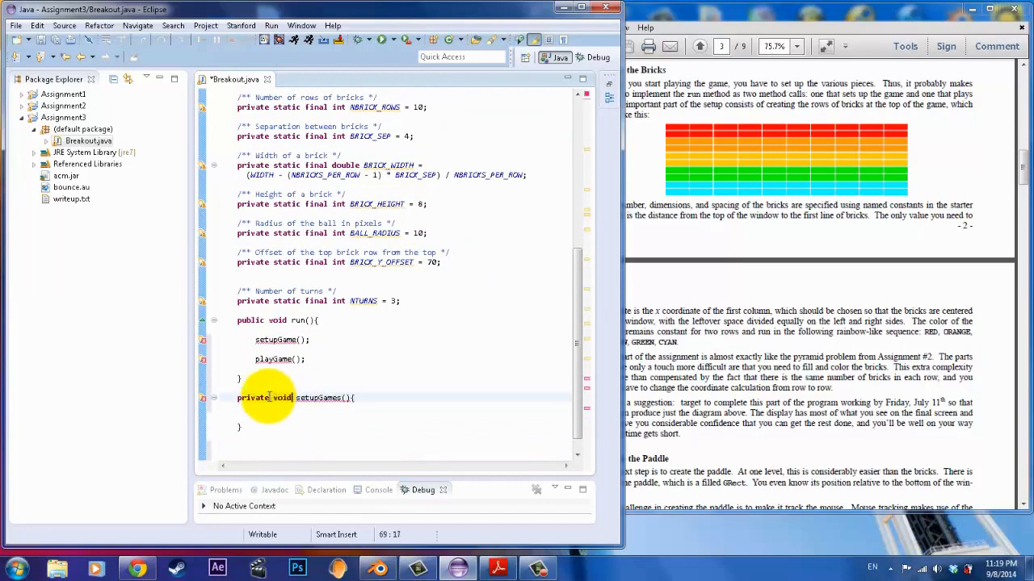
Add a private playGame() method, call buildBricks() from setupGame, and declare void buildBricks(){.
type("private void")
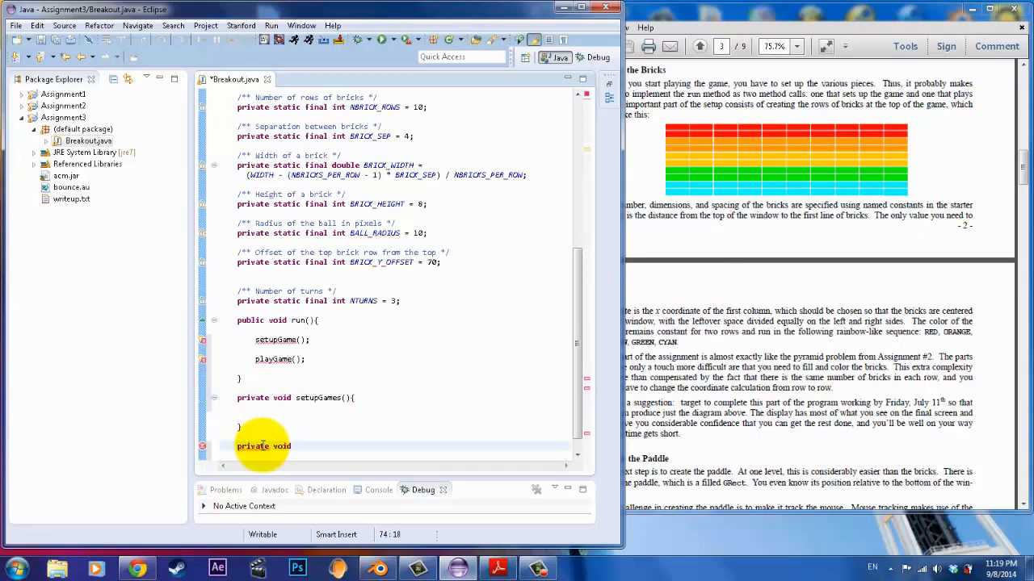
type("playGame(){")
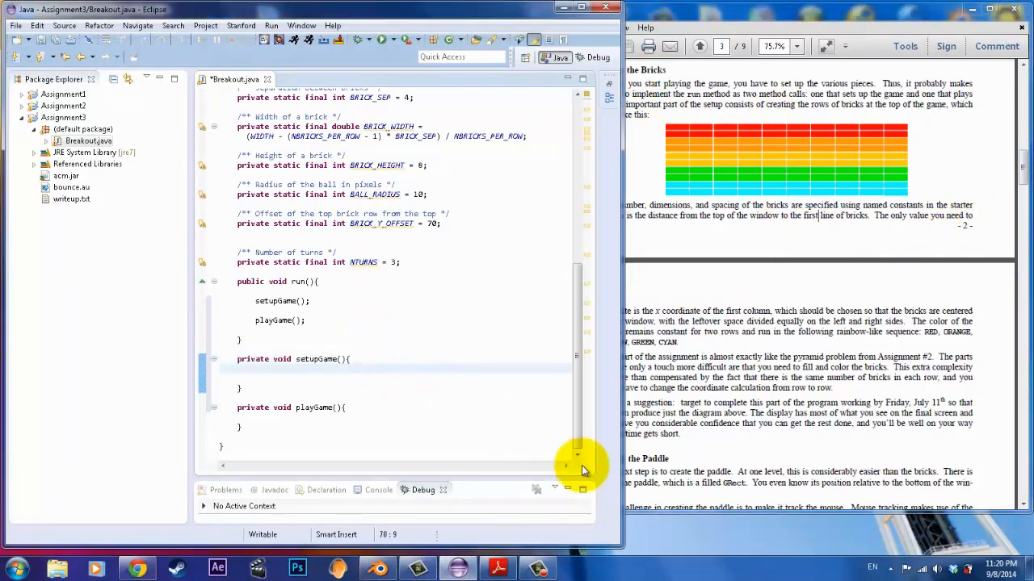
type("buildB")
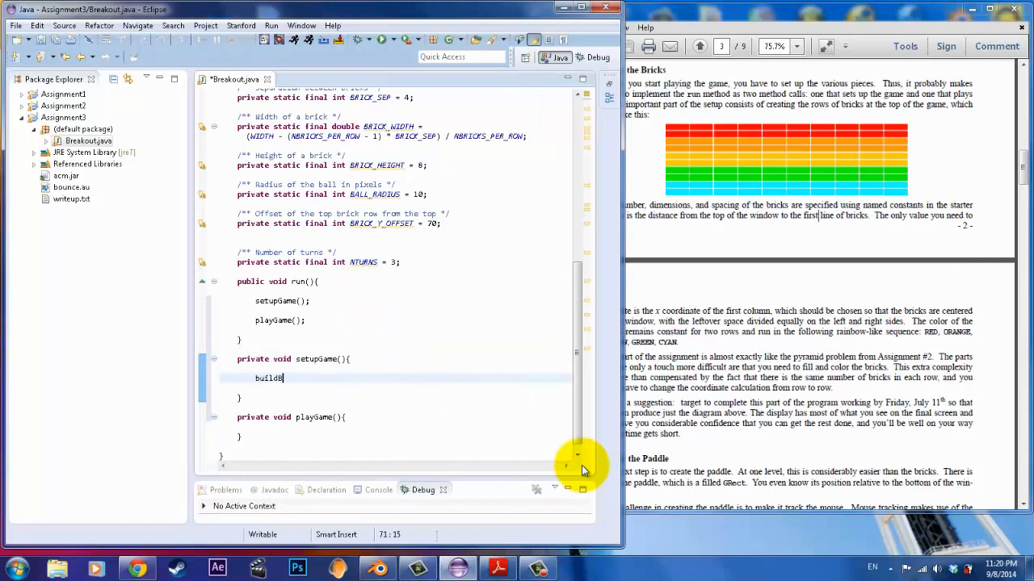
type("ricks();")
type("private")
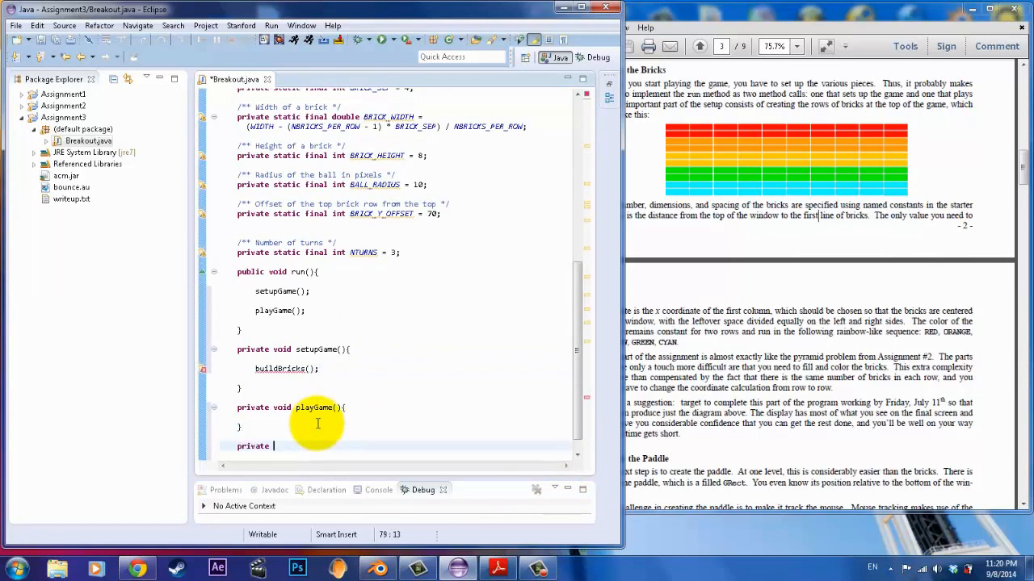
type("void")
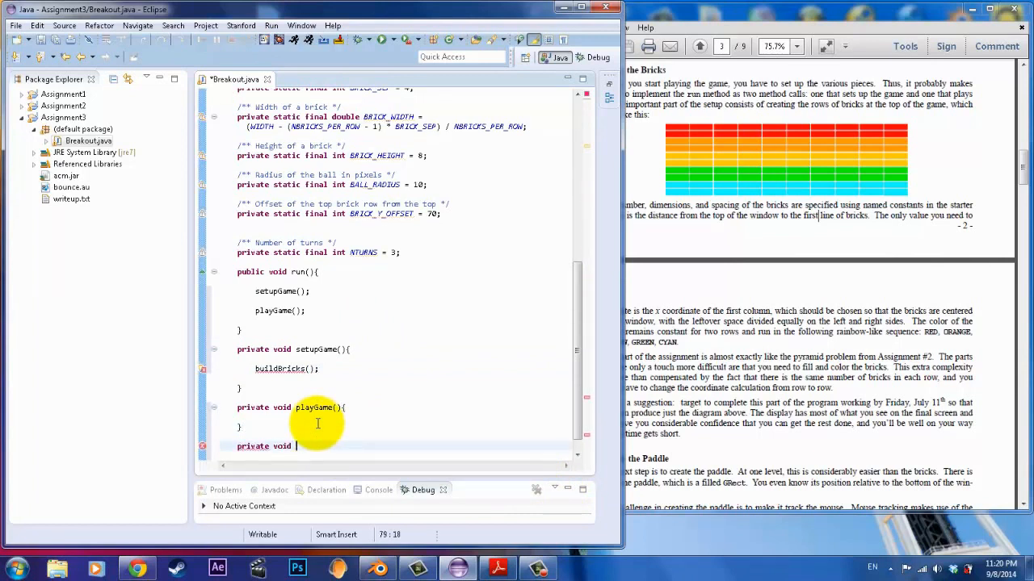
type("buildBricks")
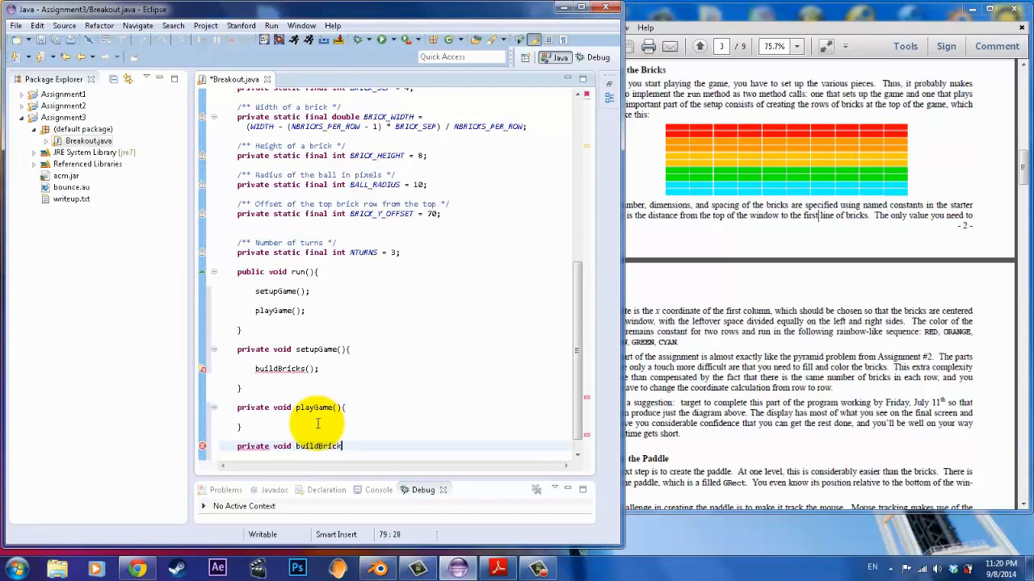
type("(){")
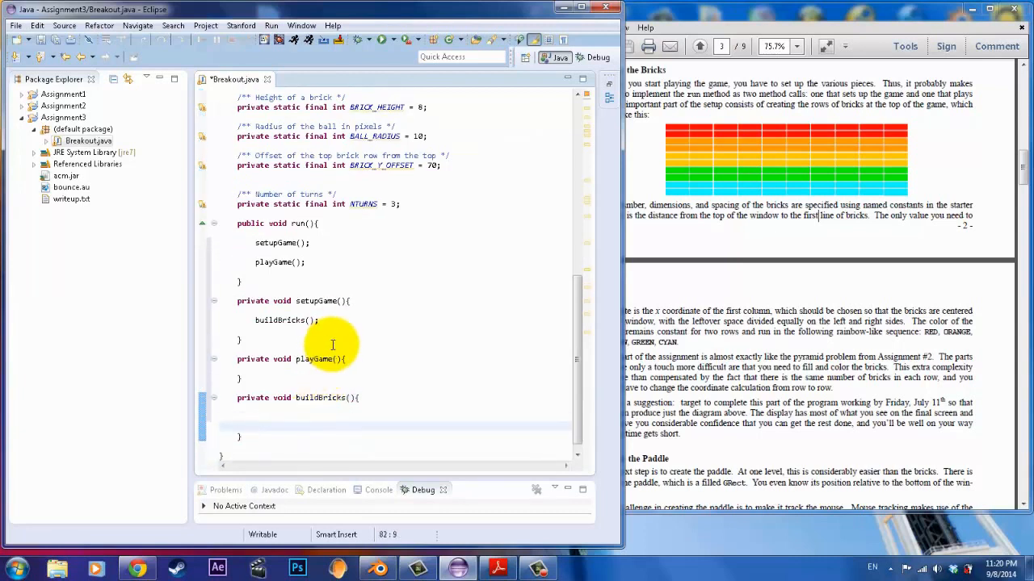
mouse_move(543, 262)
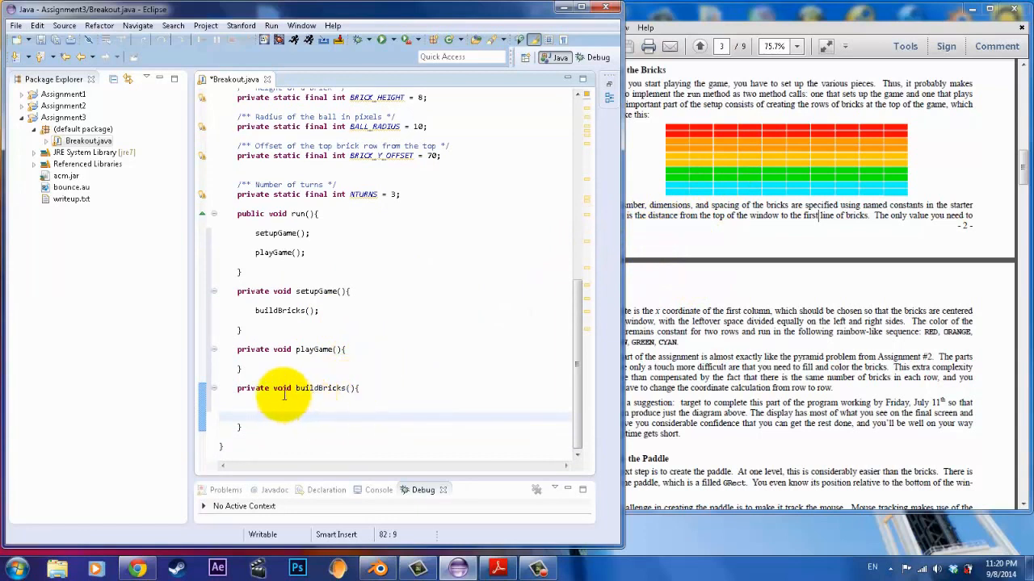
Write the outer loop for( int row = 0; row < NBRICK_ROWS; row++){ in buildBricks.
type("for")
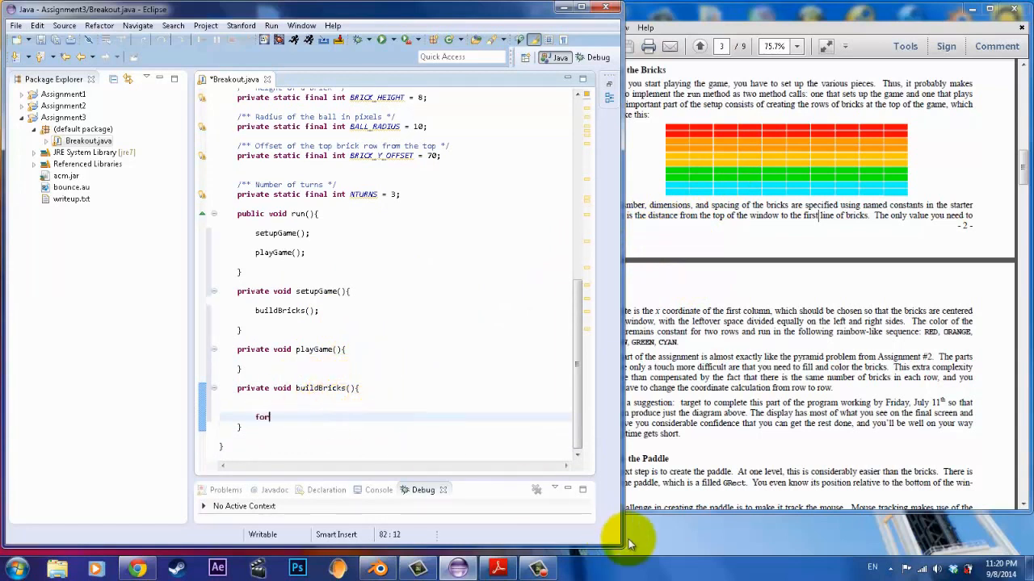
type("( int")
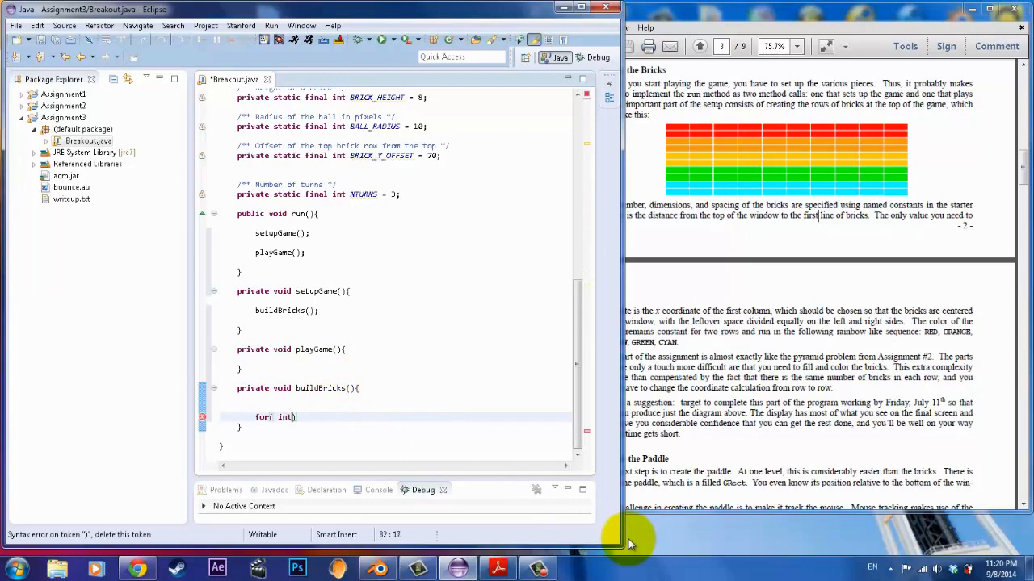
type("row = 0;")
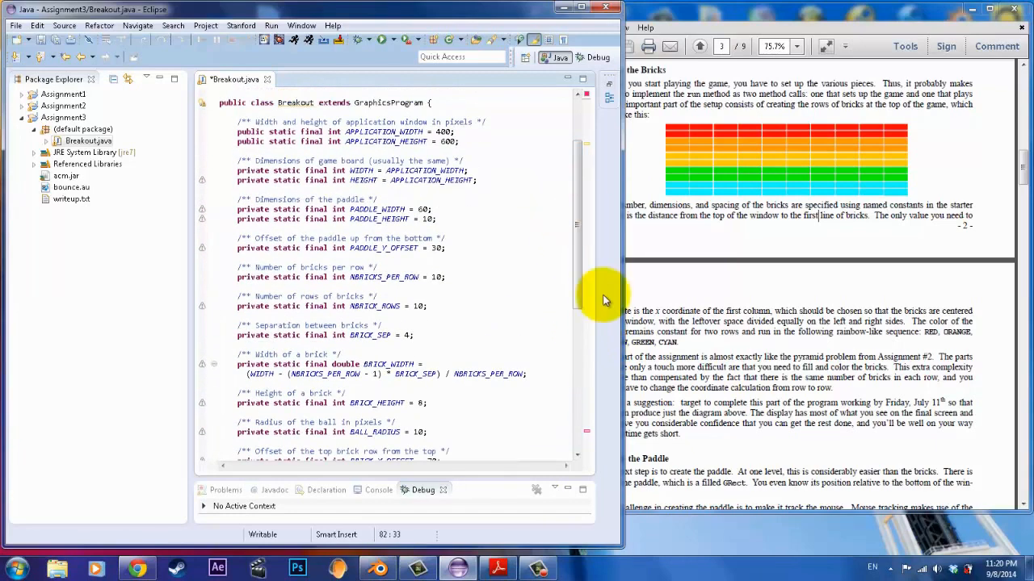
double_click(383, 276)
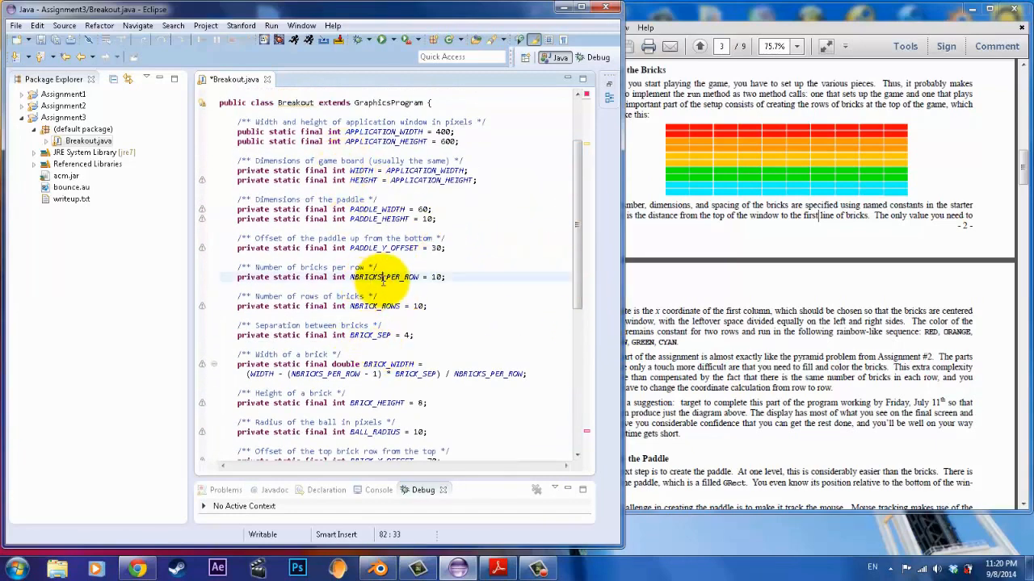
double_click(374, 307)
type("for( int row = 0; row < NBRICK_ROWS; ")
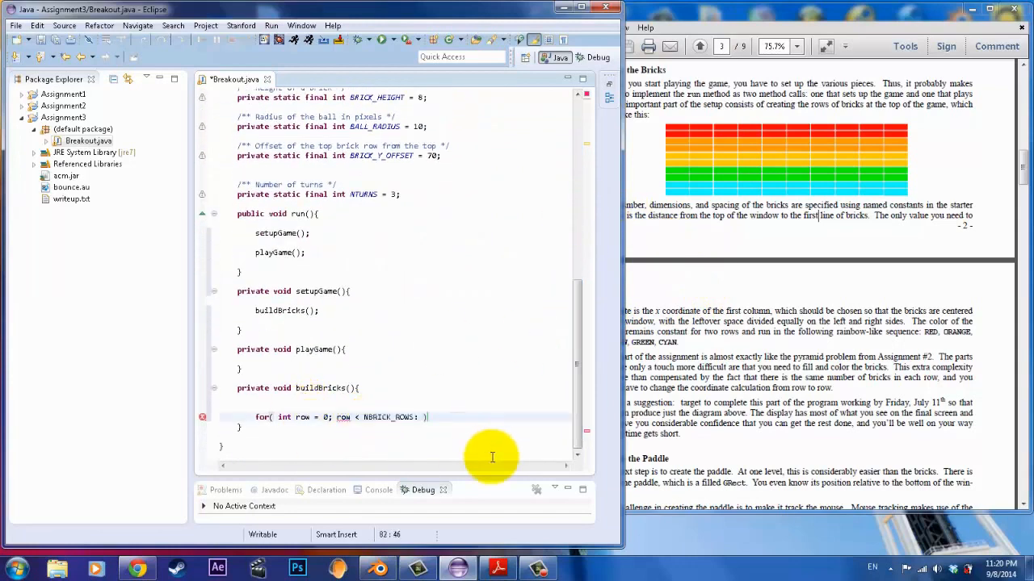
type(";")
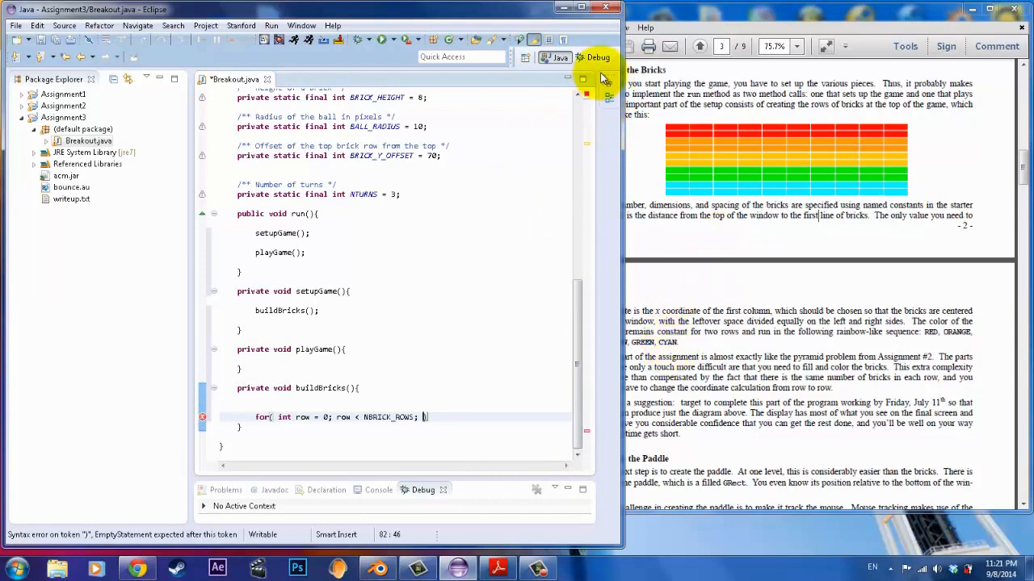
mouse_move(546, 291)
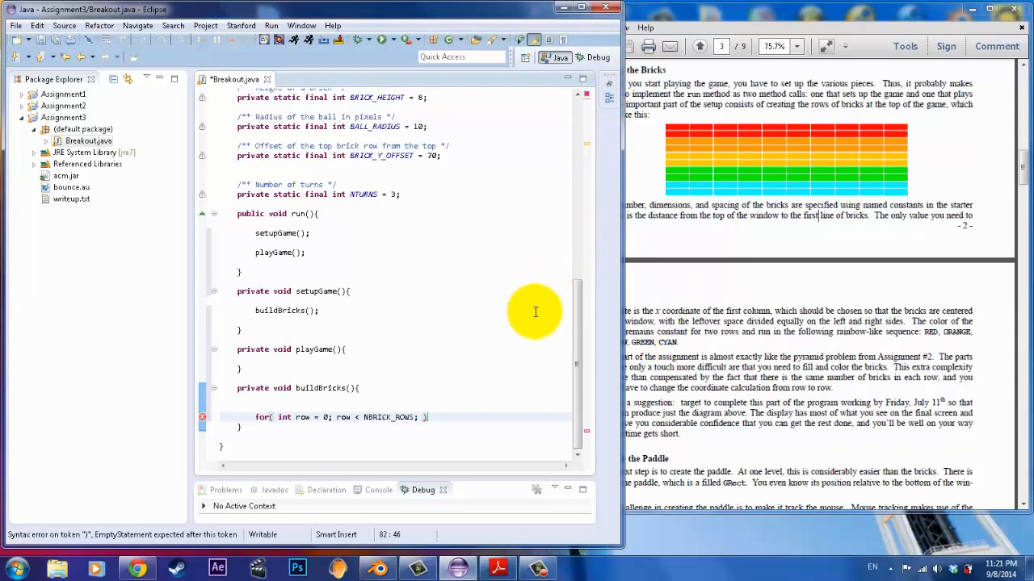
mouse_move(376, 222)
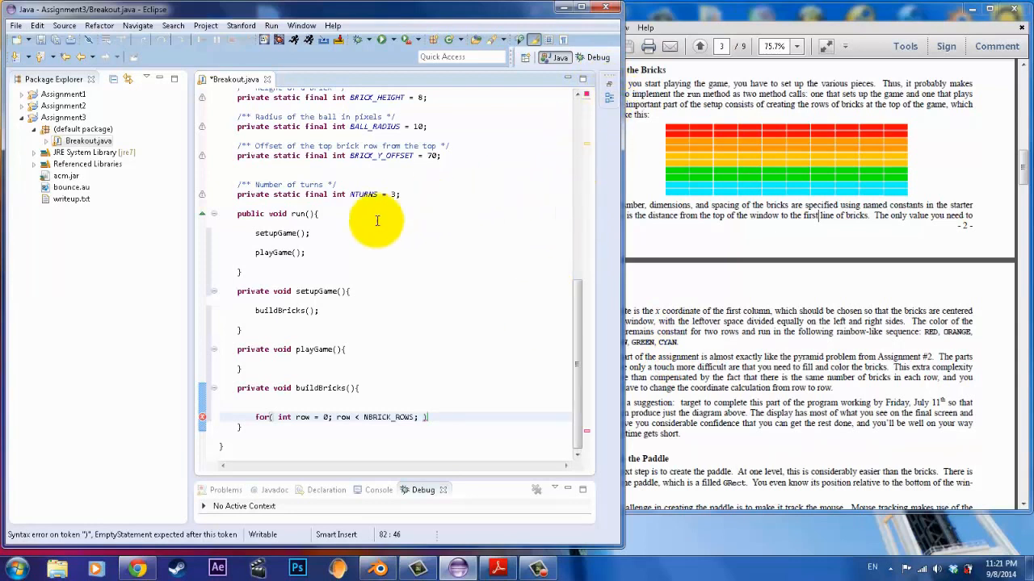
mouse_move(610, 155)
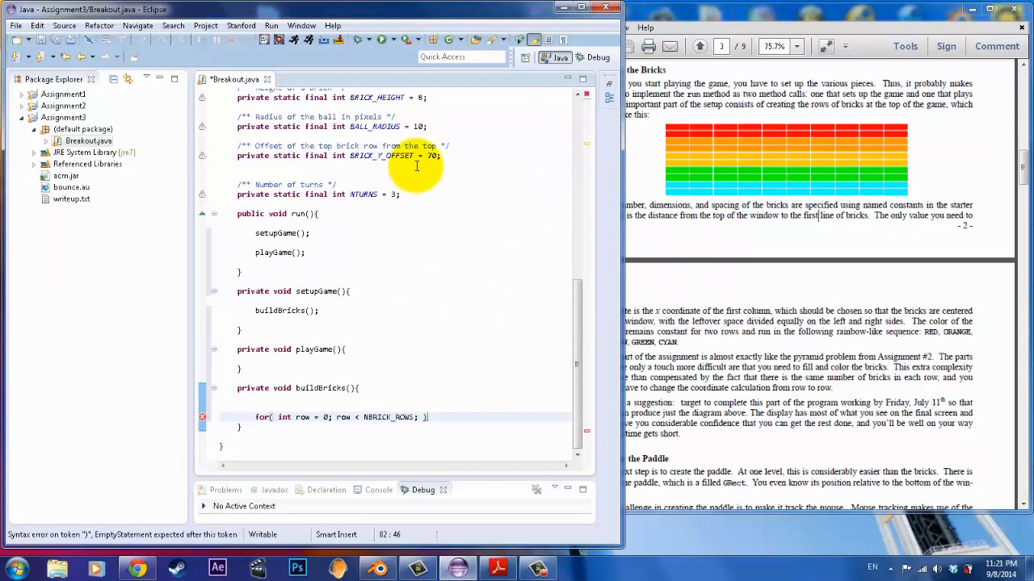
type("row++")
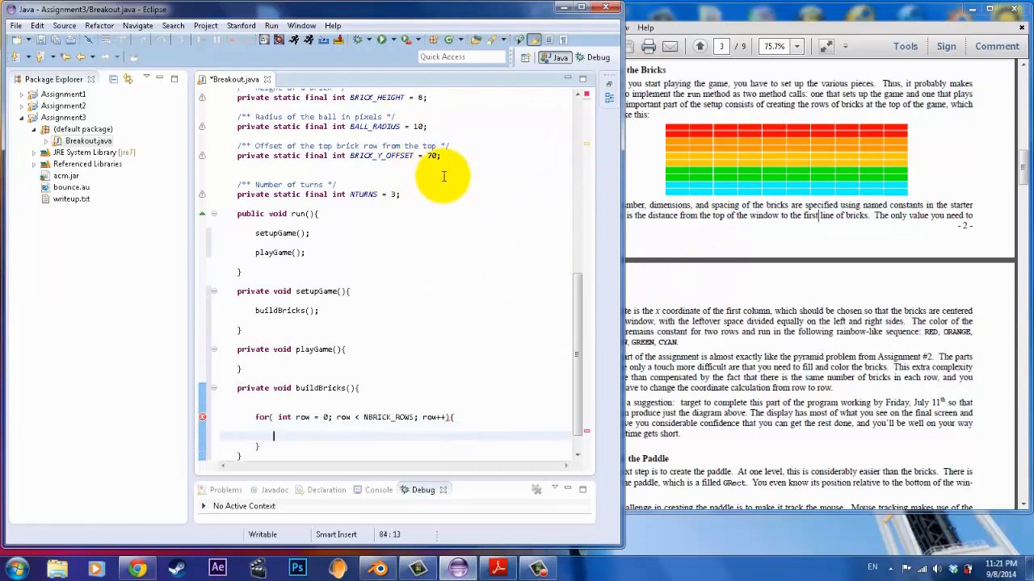
scroll("down", 3)
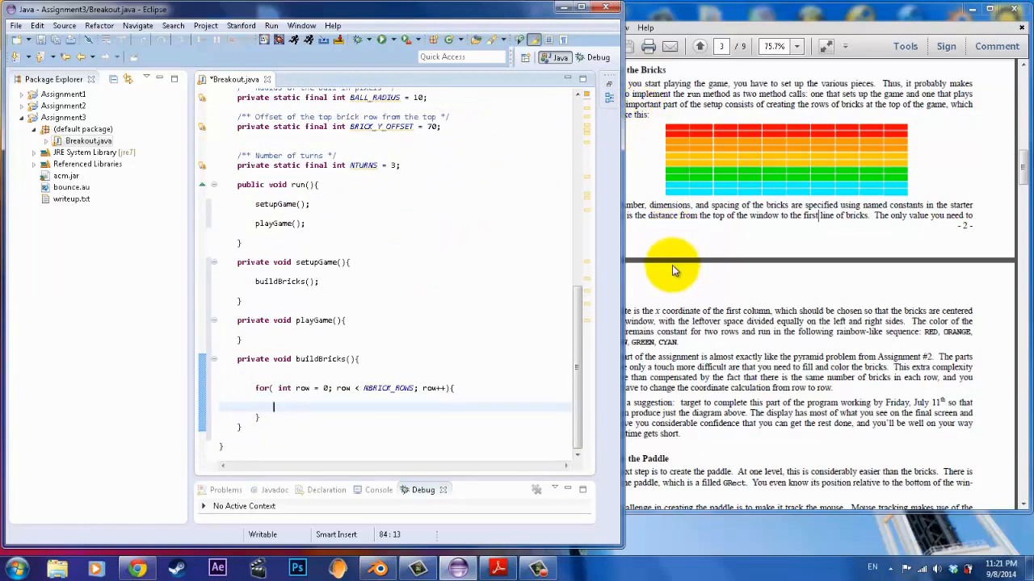
Nest an inner loop for( int col = 0; col < NBRICKS_PER_ROW; col++ ){ inside the row loop.
type("for( into")
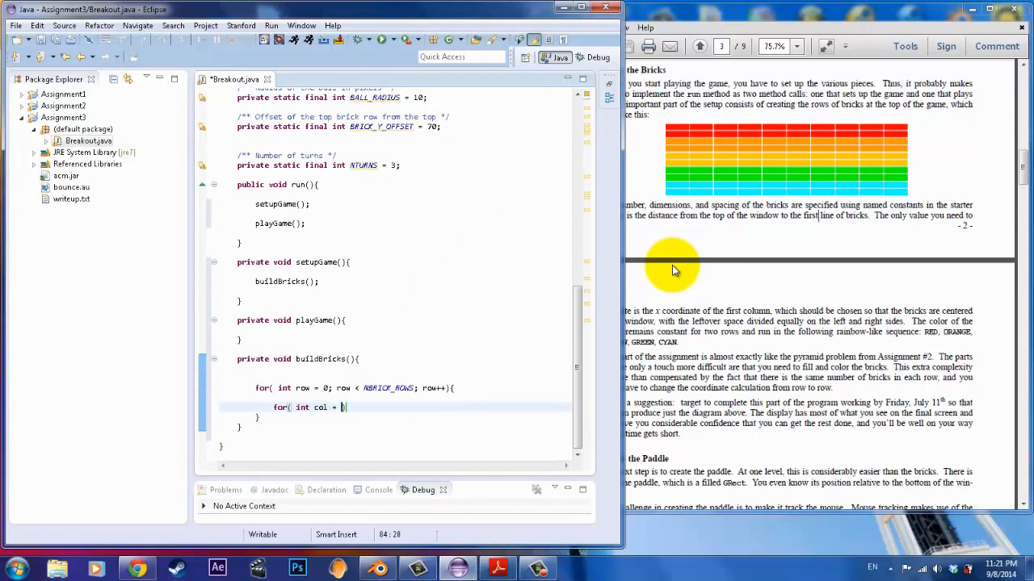
type("0 ;")
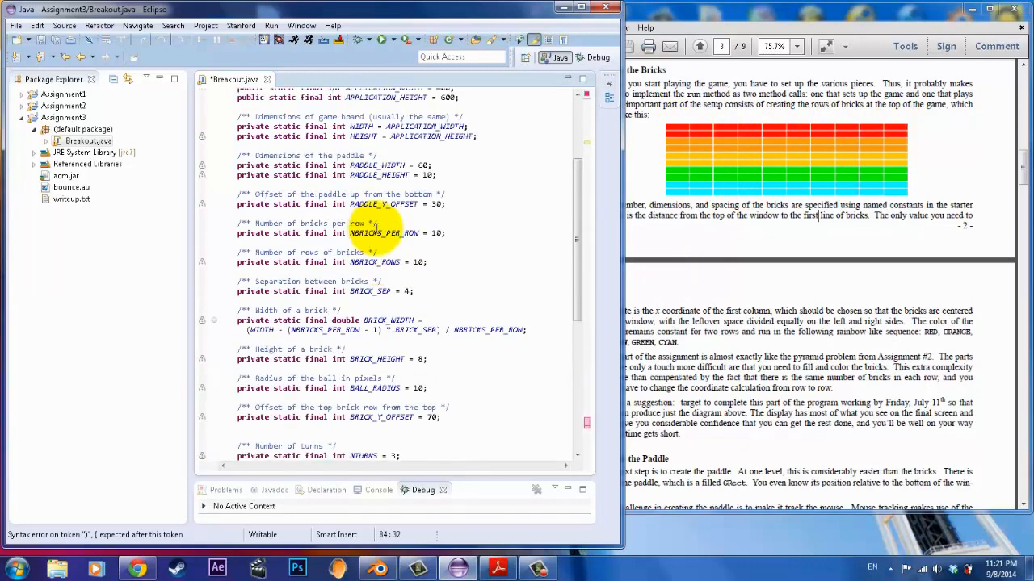
double_click(371, 233)
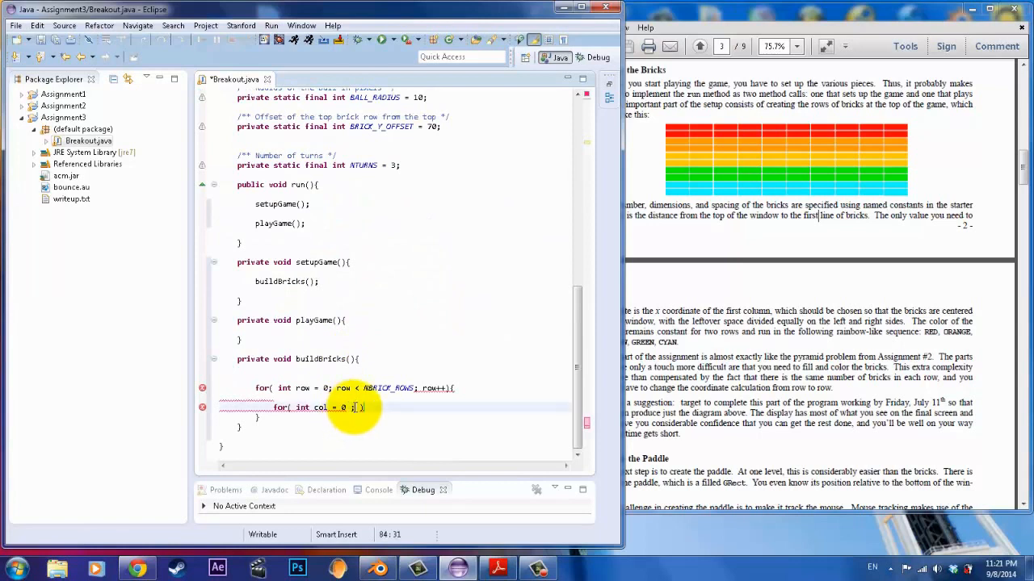
type("BRICKS_PER_ROW; col++")
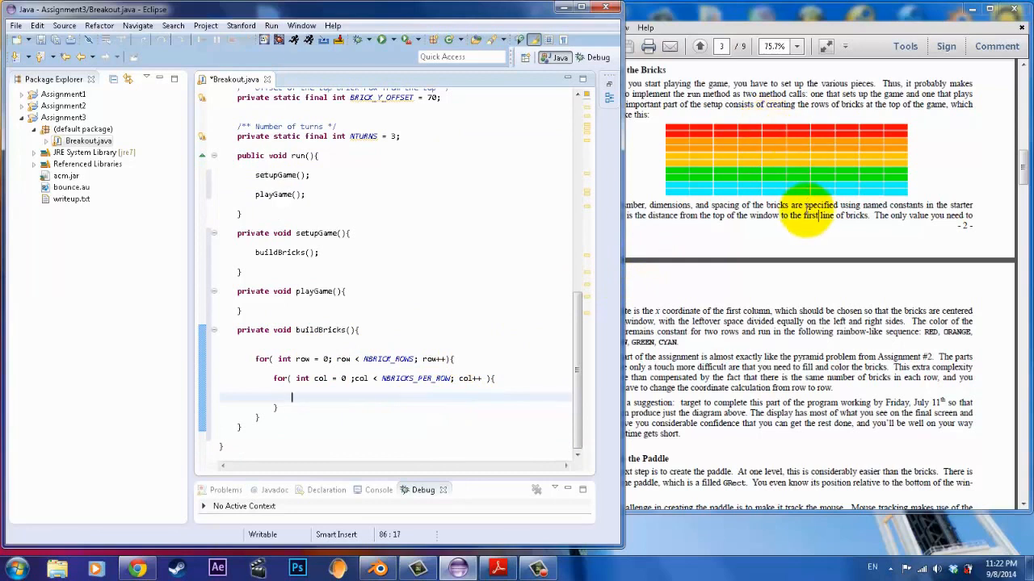
Declare GRect brick = new GRect( inside the col loop, arguments still empty.
type("G")
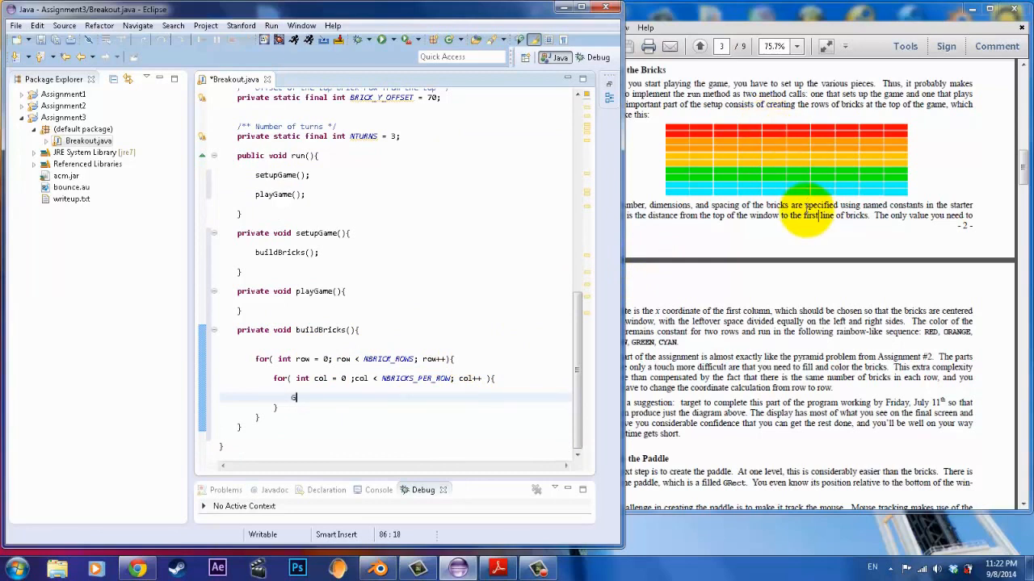
type("GRect")
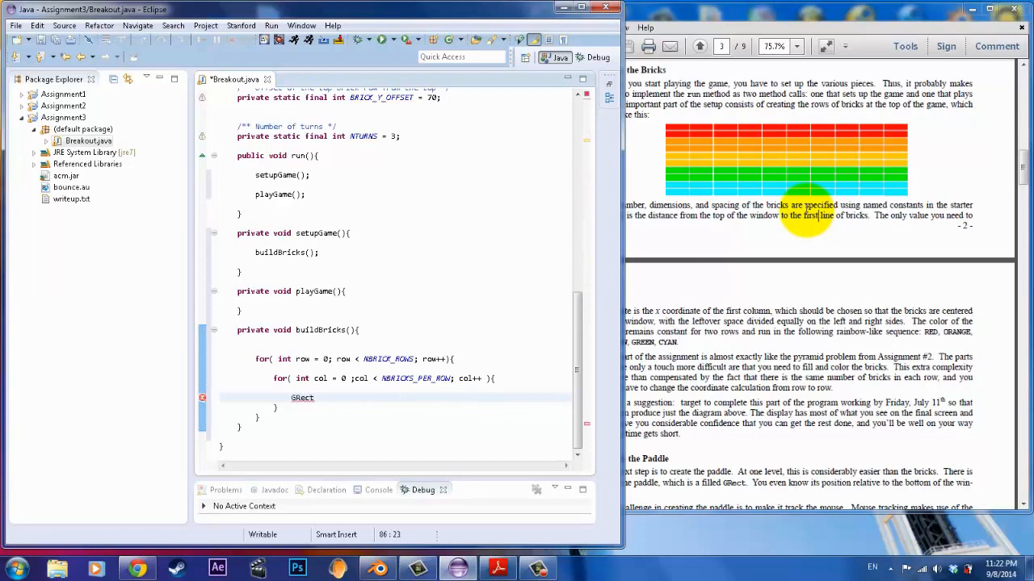
type("brick")
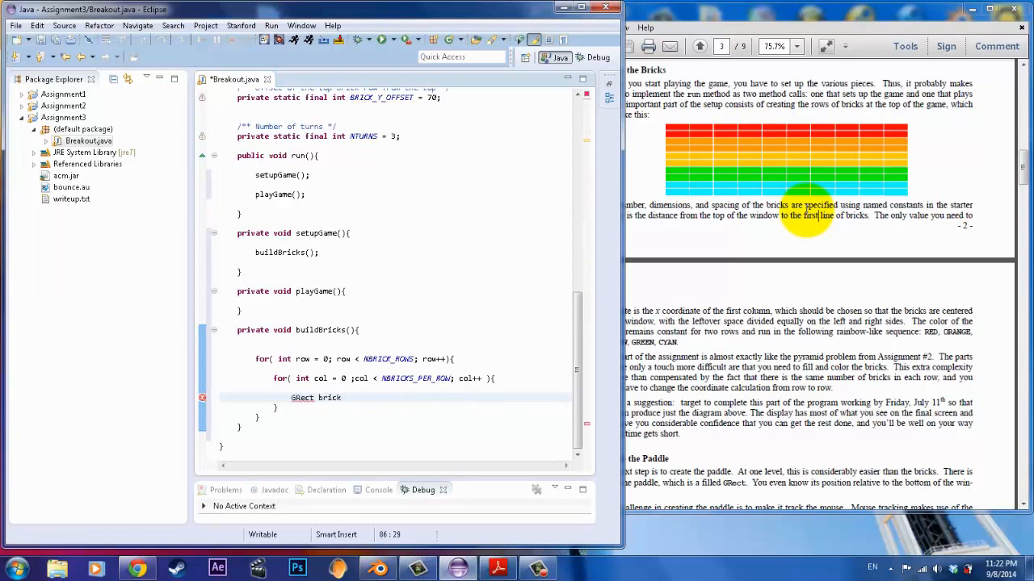
type("= new")
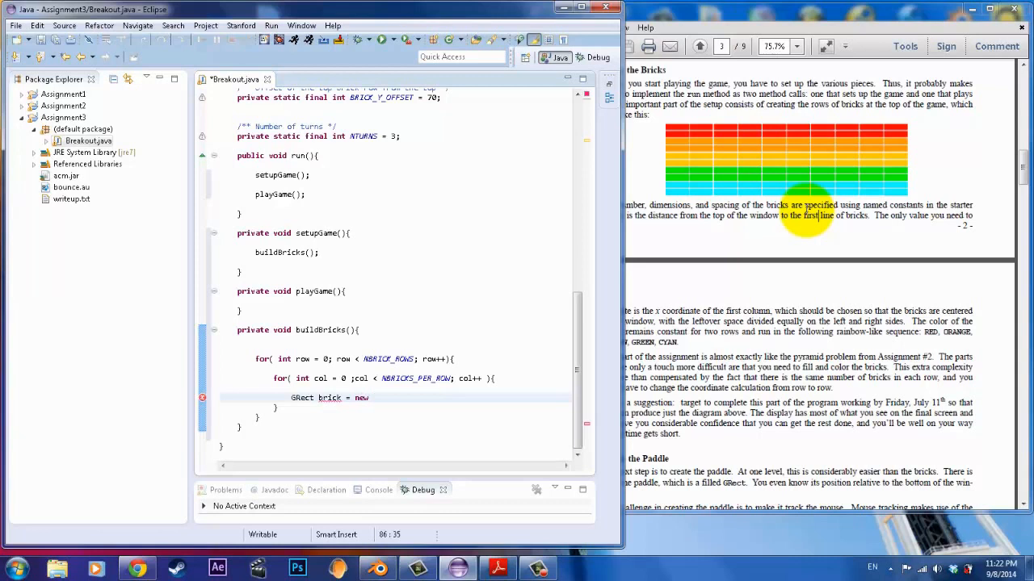
type("GRect(")
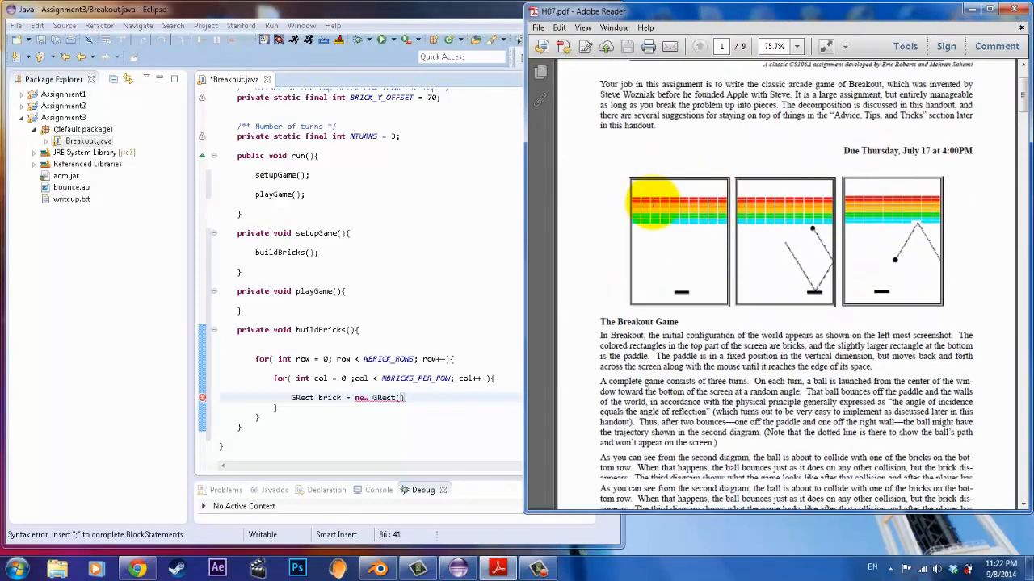
Check the brick width and spacing constants and start the first argument (BRICK_WIDTH + BRICK_SEP).
scroll("down", 3)
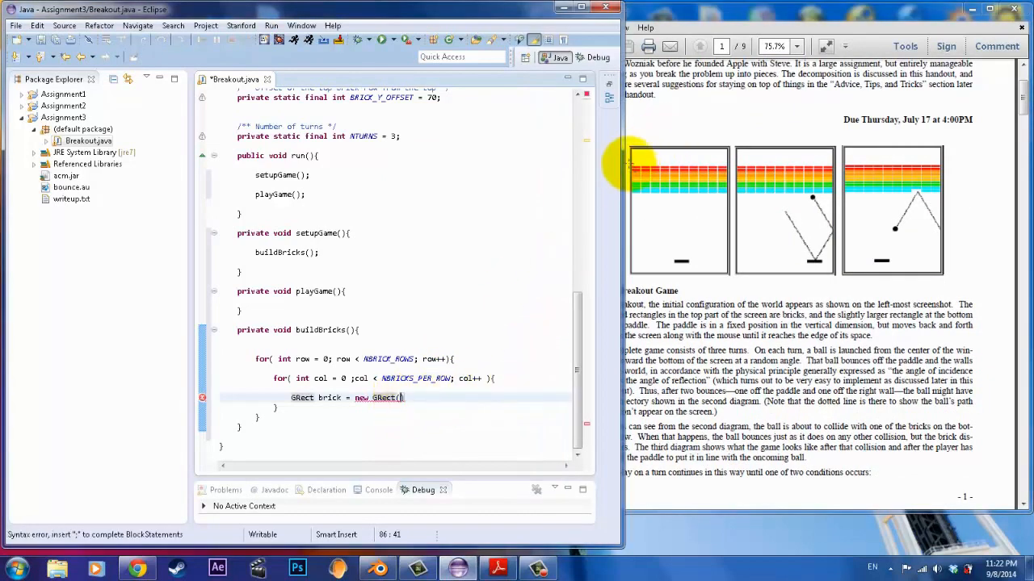
mouse_move(401, 397)
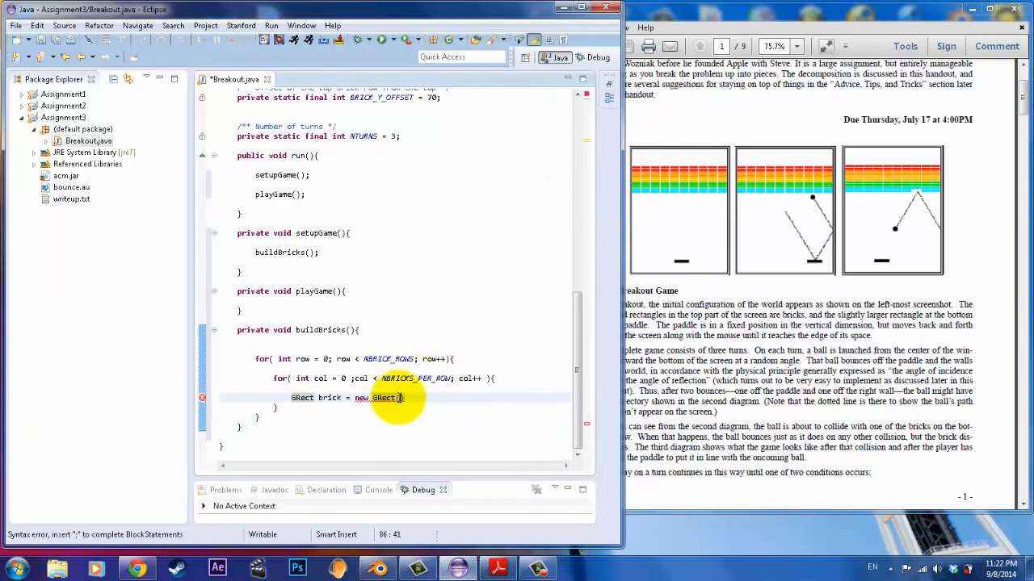
mouse_move(414, 397)
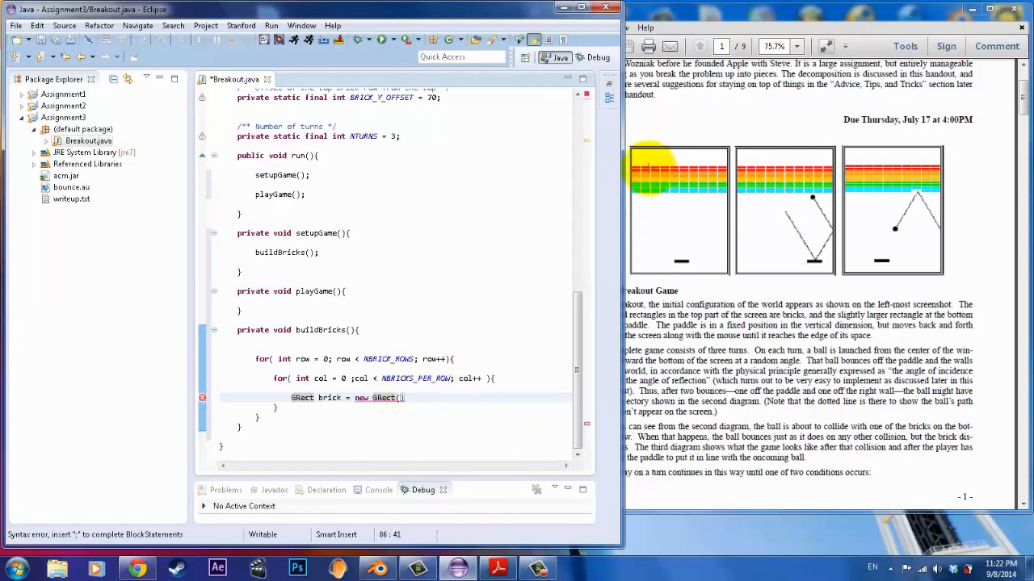
mouse_move(617, 149)
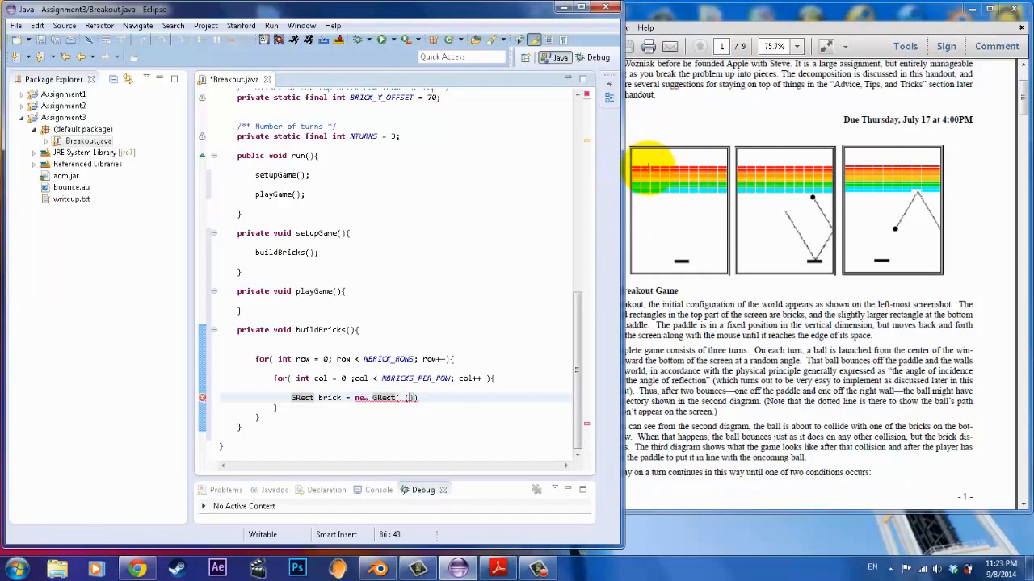
mouse_move(365, 179)
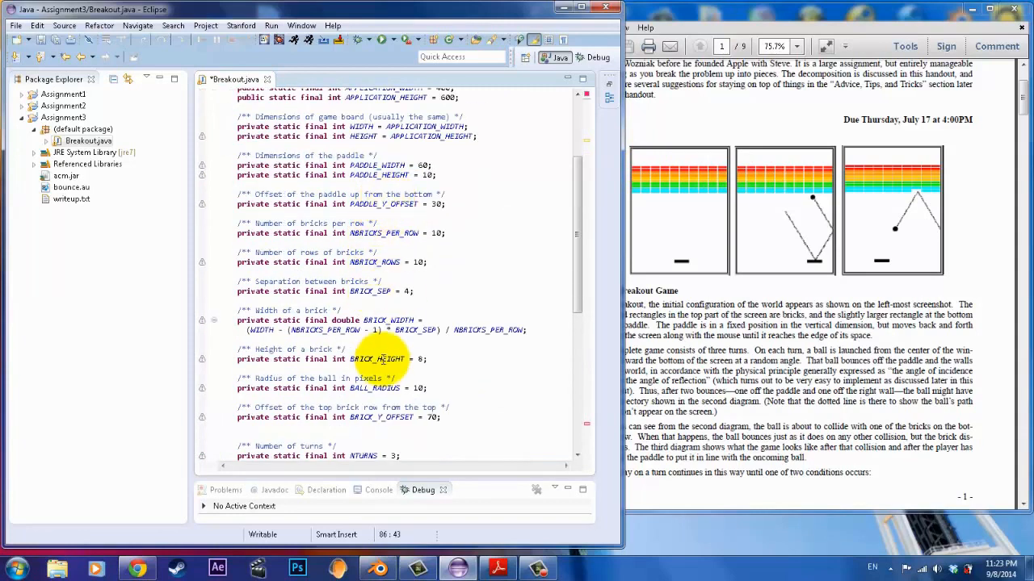
double_click(387, 319)
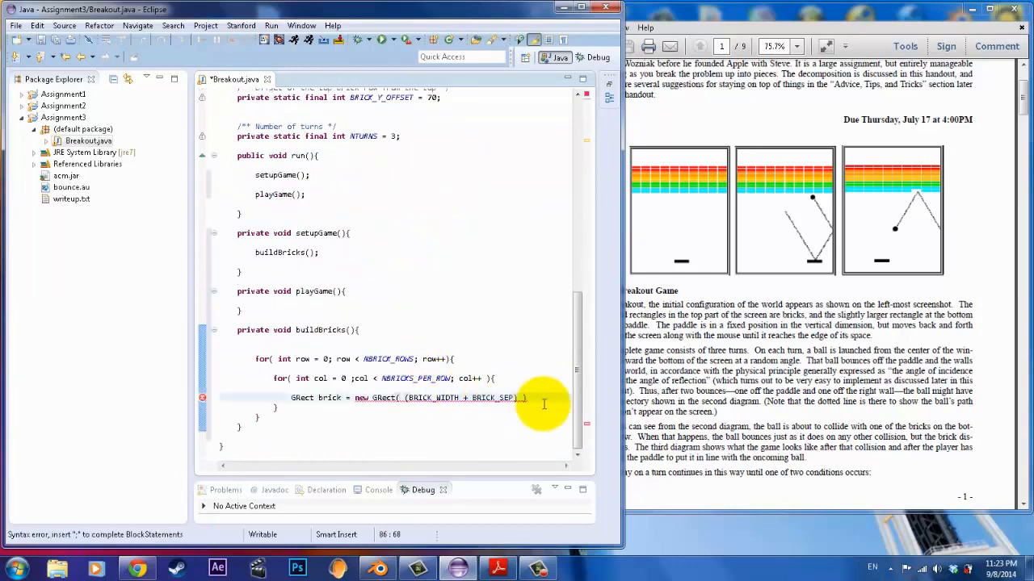
Finish the x argument as (BRICK_WIDTH + BRICK_SEP) * col, with a trailing comma.
type("+")
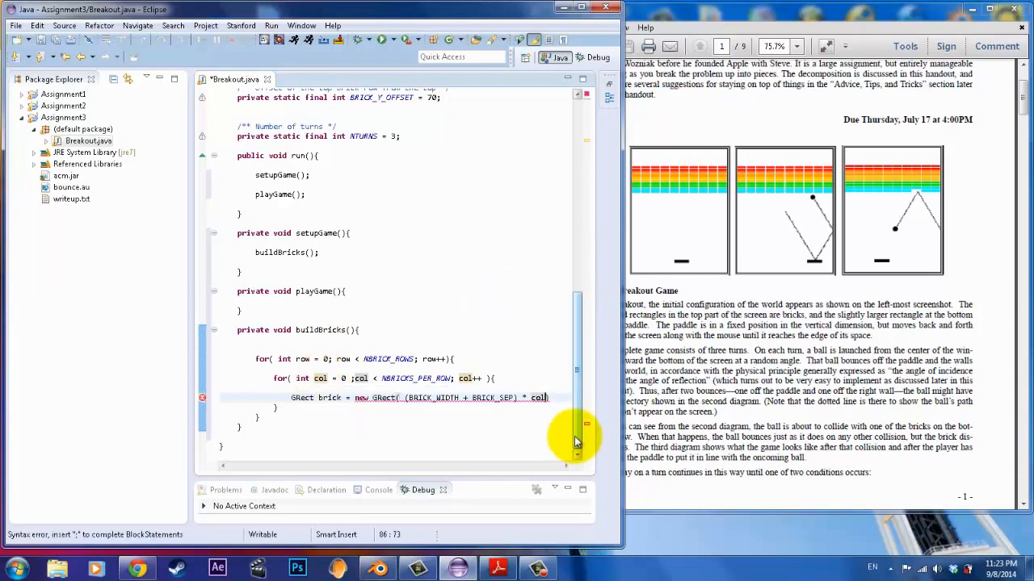
mouse_move(420, 472)
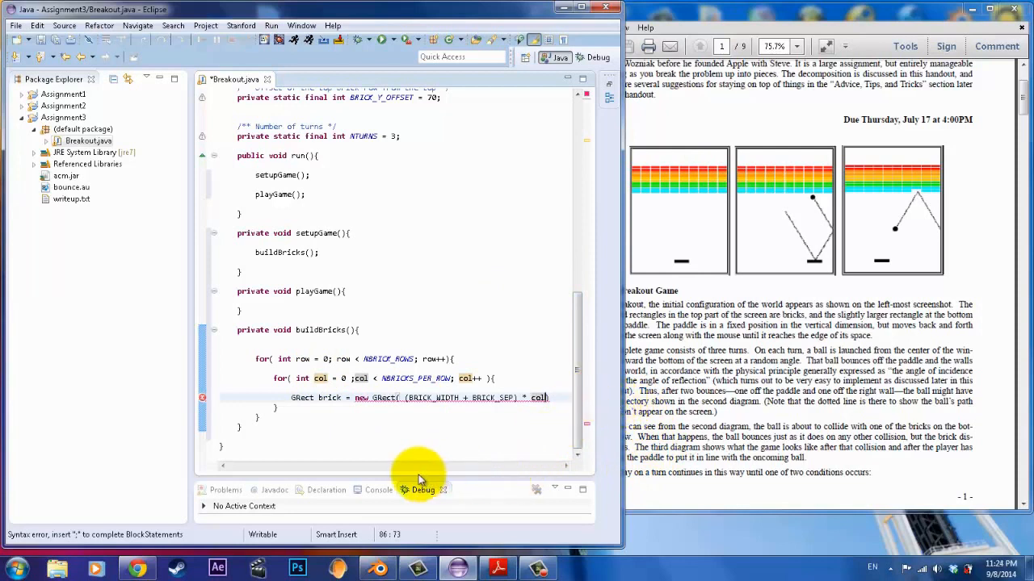
type(",")
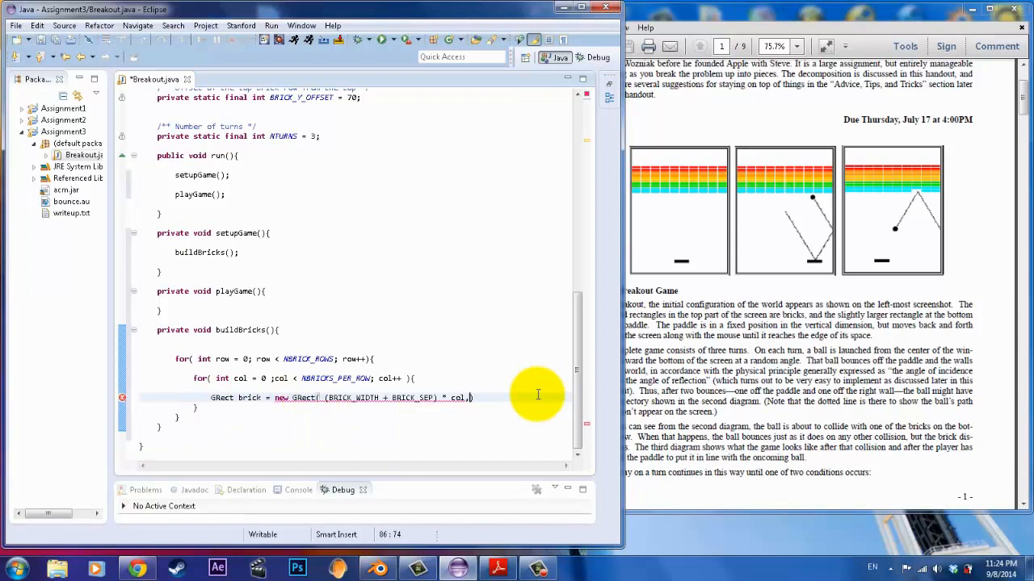
mouse_move(546, 396)
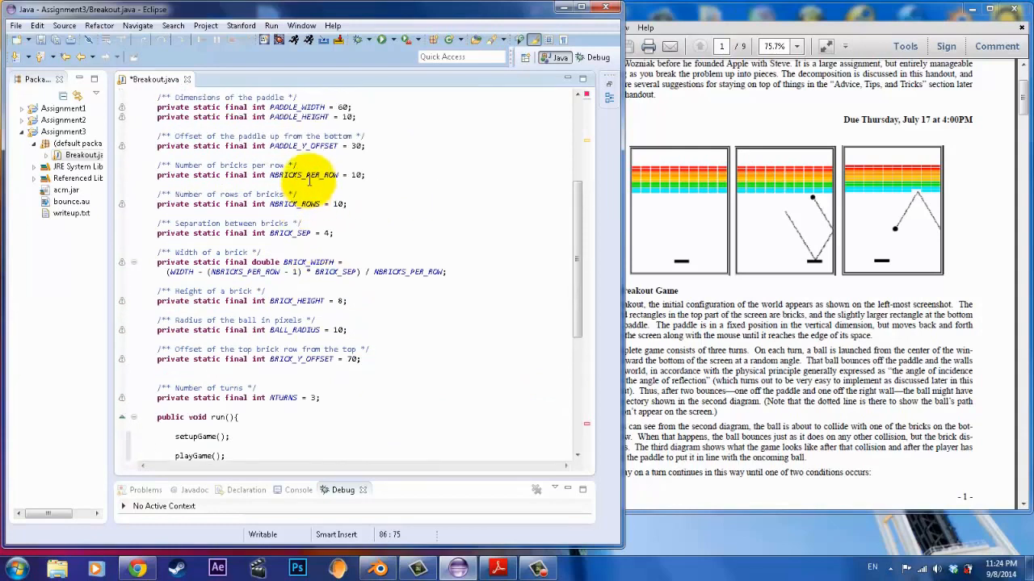
Complete the GRect call with BRICK_Y_OFFSET + (BRICK_HEIGHT + BRICK_SEP) * row, BRICK_WIDTH, BRICK_HEIGHT.
double_click(299, 358)
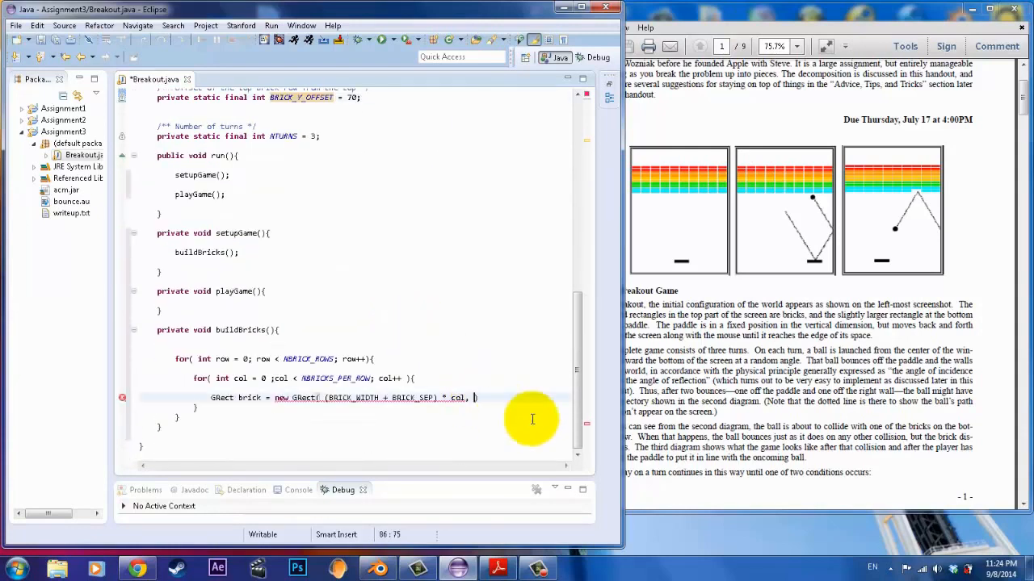
type("BRICK_Y_OFFSET +")
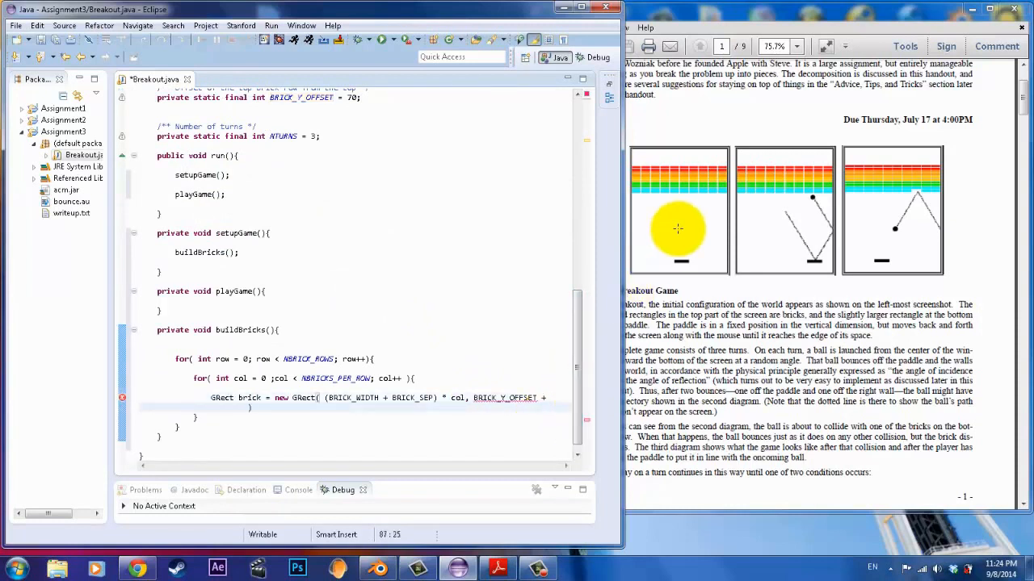
mouse_move(652, 215)
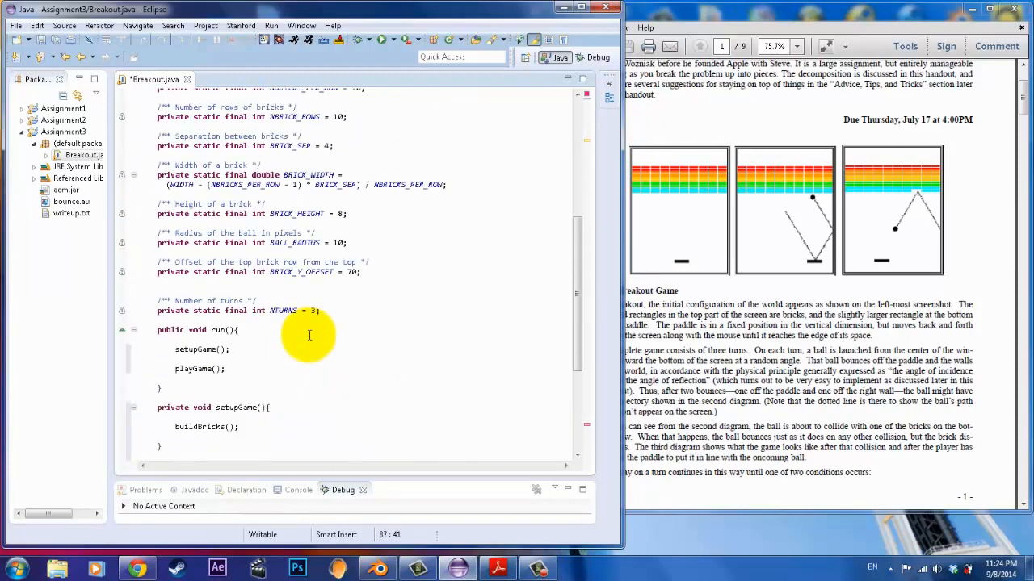
double_click(289, 146)
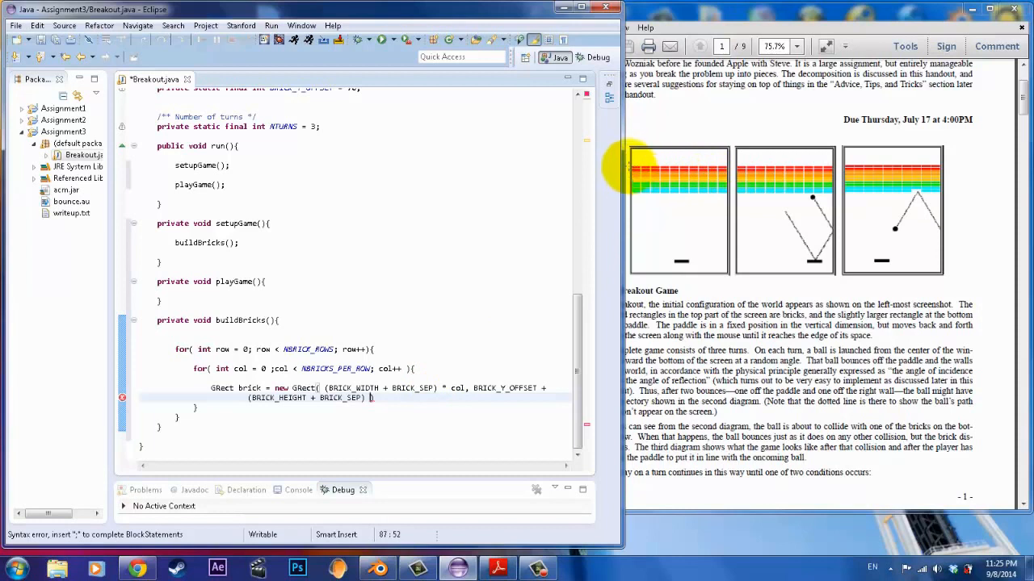
mouse_move(541, 403)
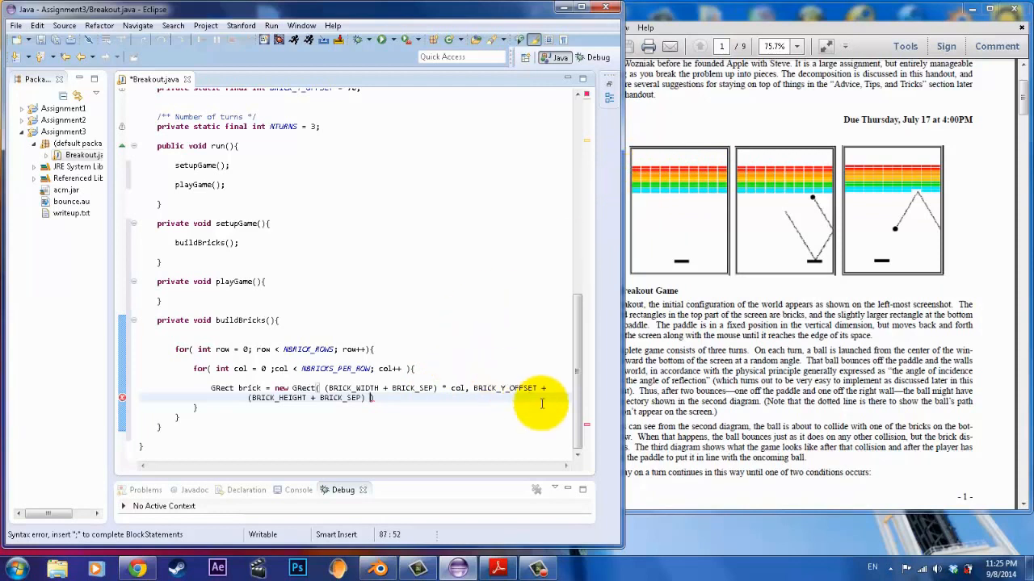
type("*")
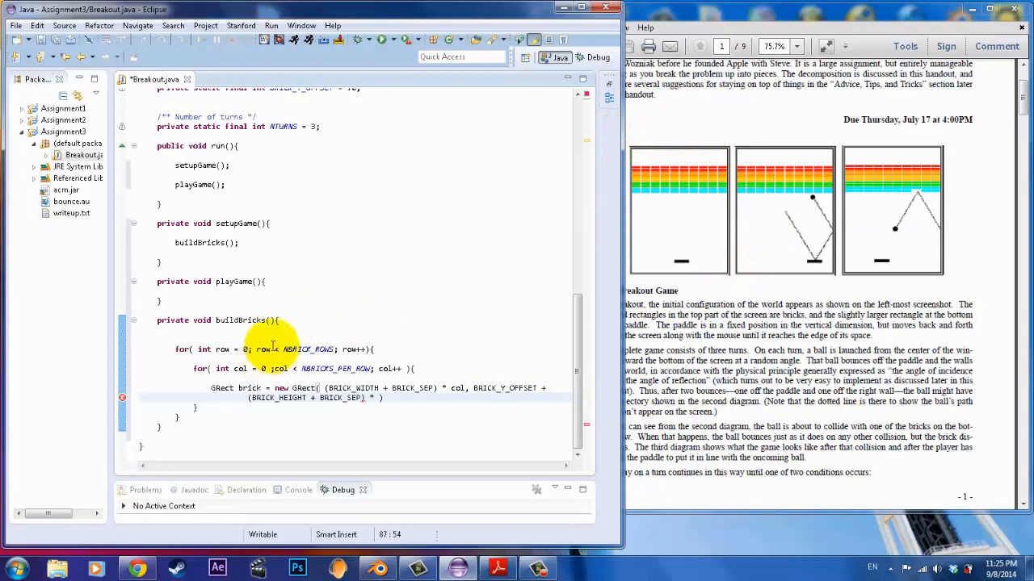
double_click(223, 349)
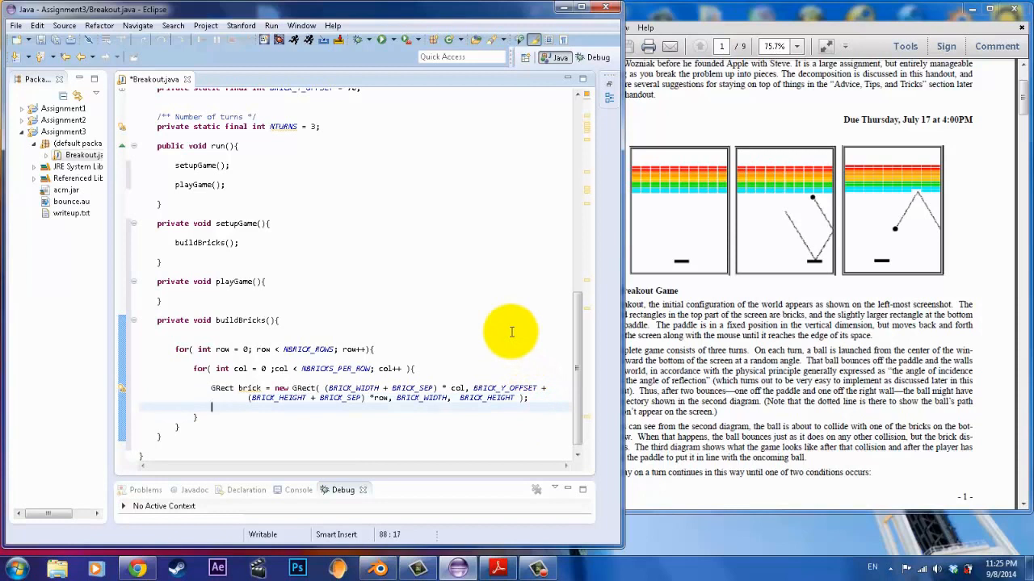
mouse_move(546, 346)
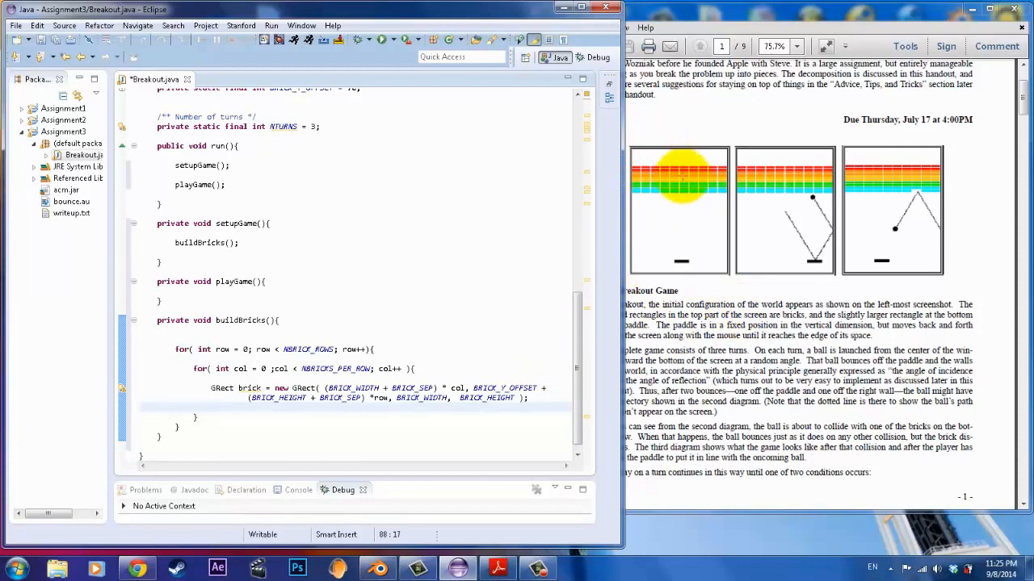
Add brick.setFilled(true); below the GRect statement using autocomplete.
type("brick.")
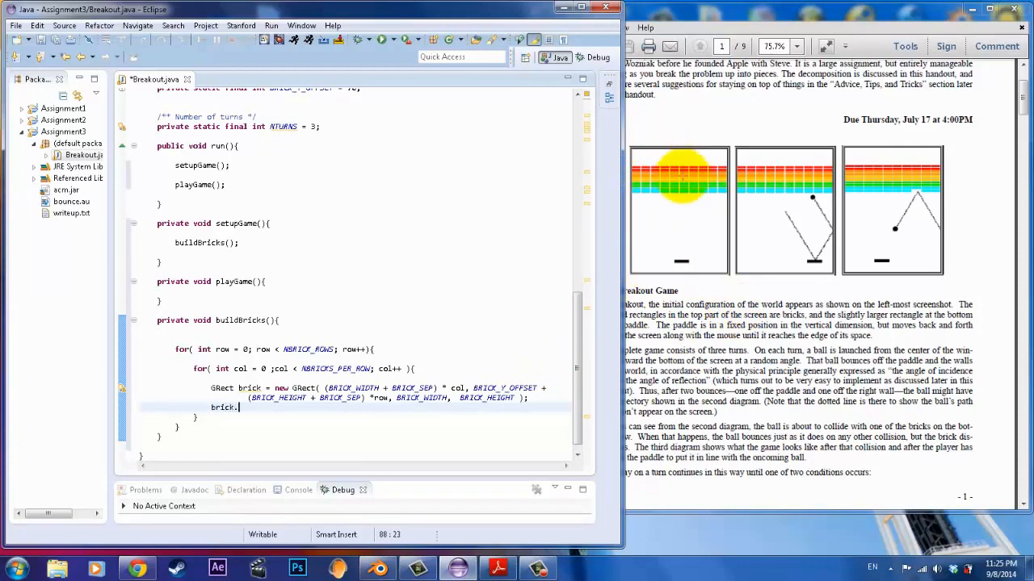
type("setf")
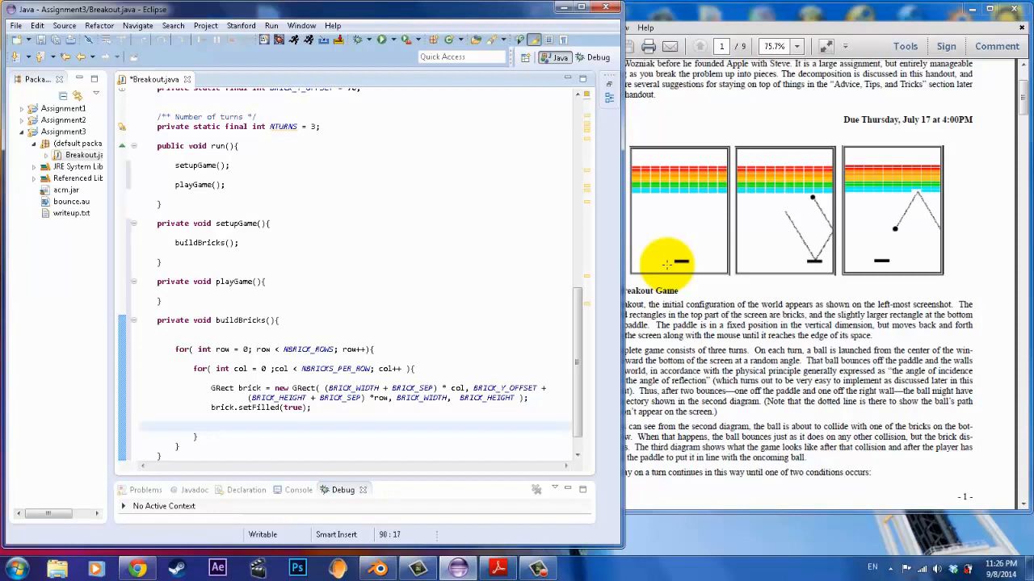
Write switch(row){ case 0: brick.setColor(Color.RED); break; } to color row 0 bricks red.
type("switch")
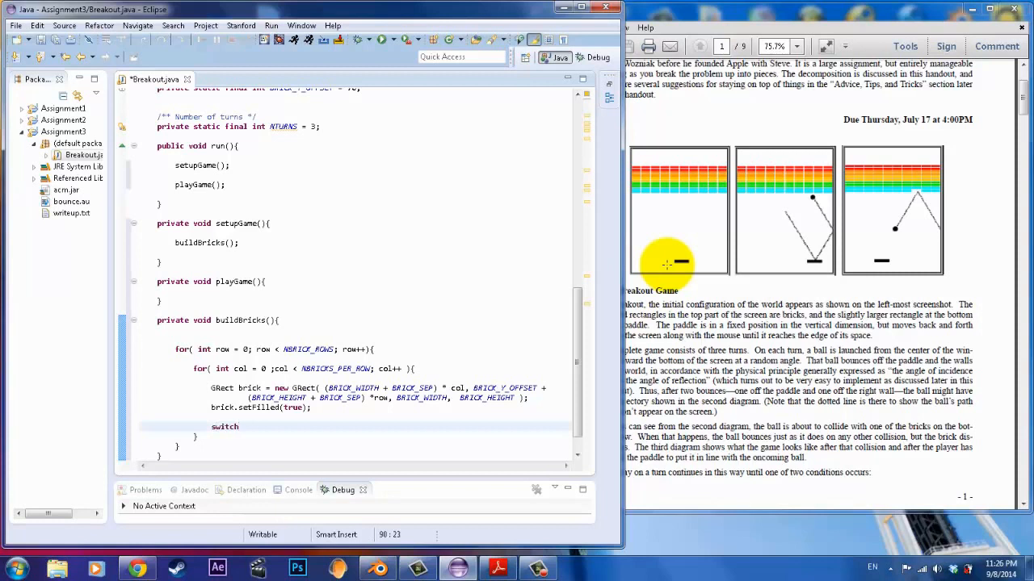
type("()")
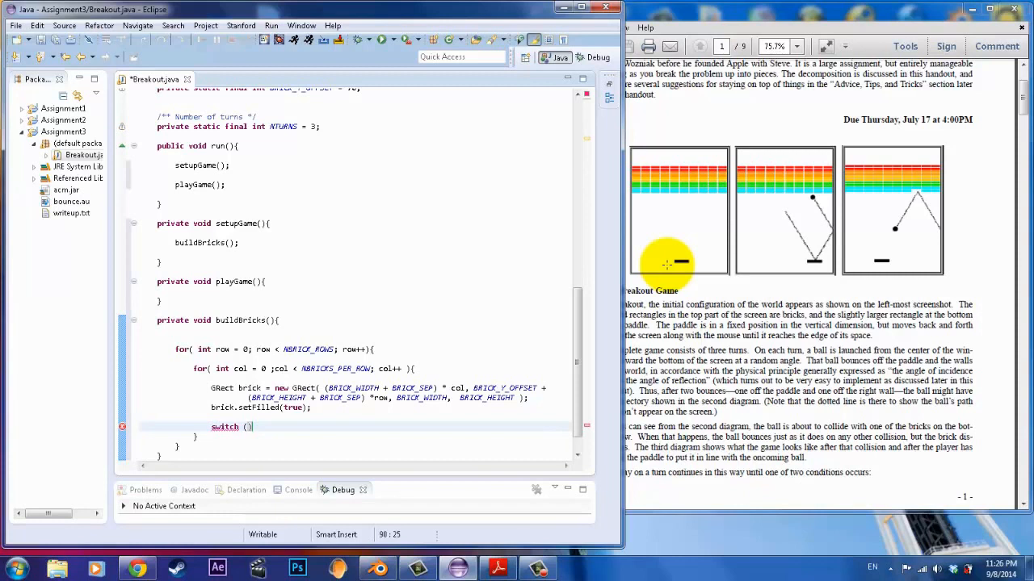
type("row")
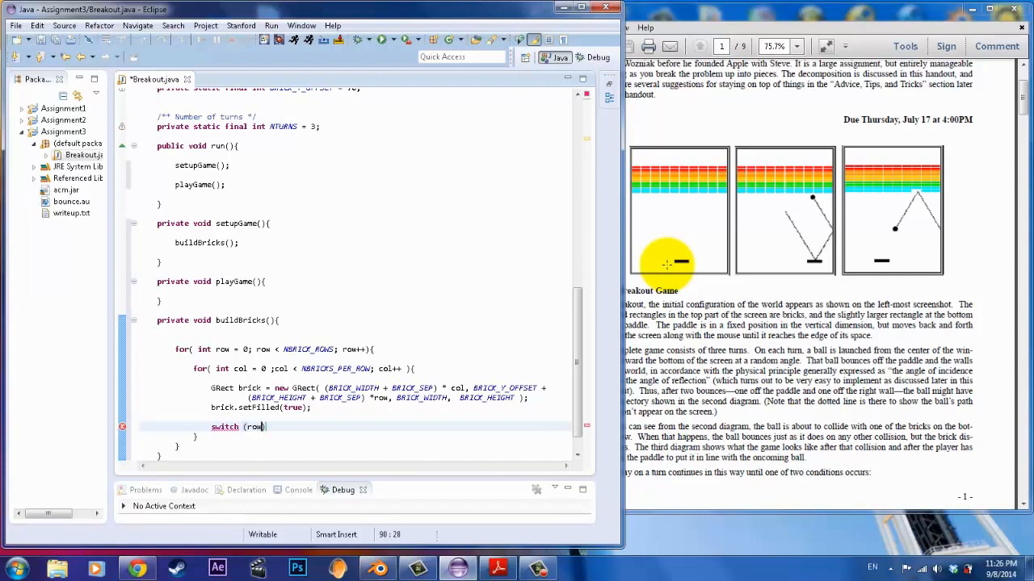
type("){")
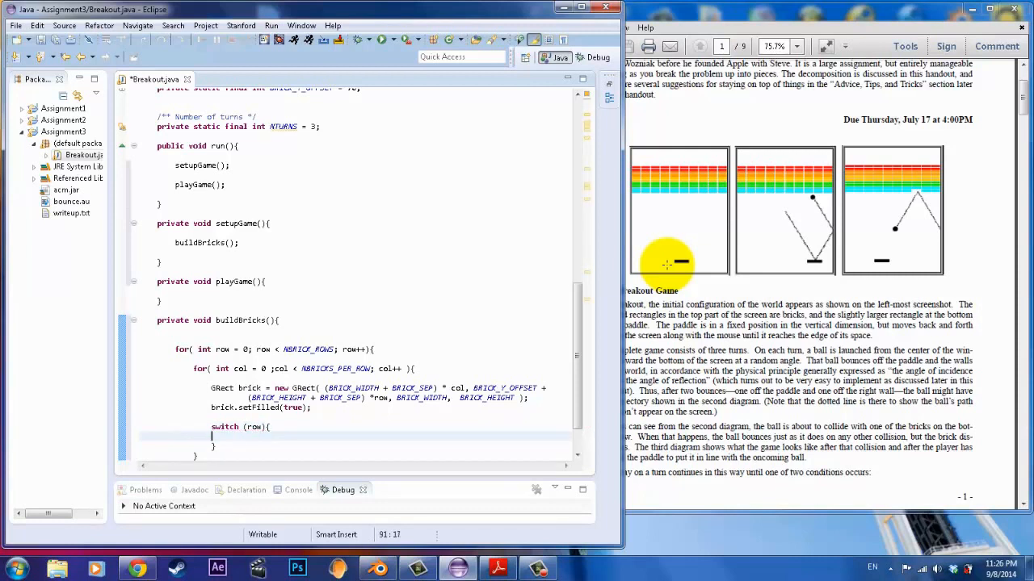
type("case")
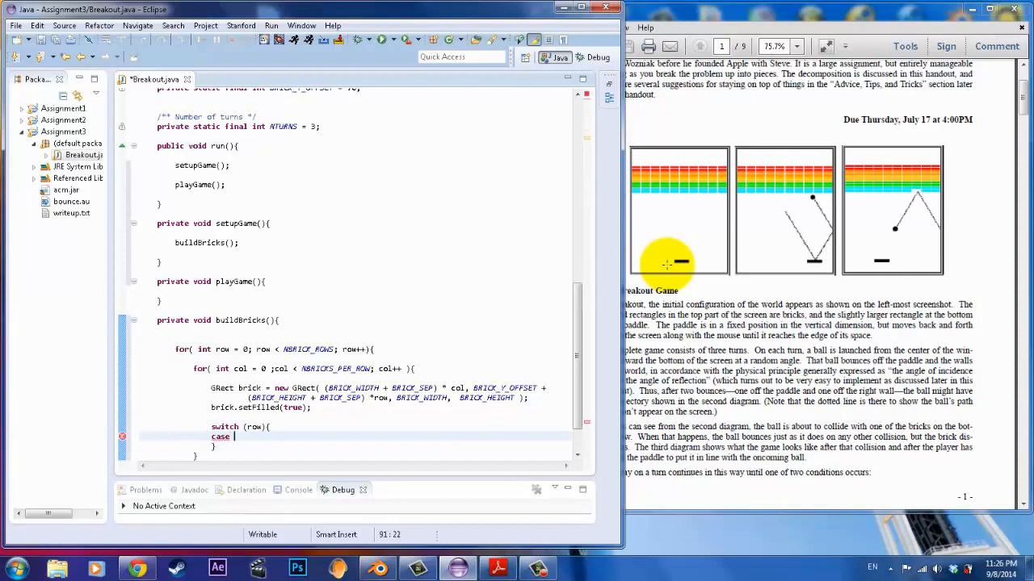
type("0:")
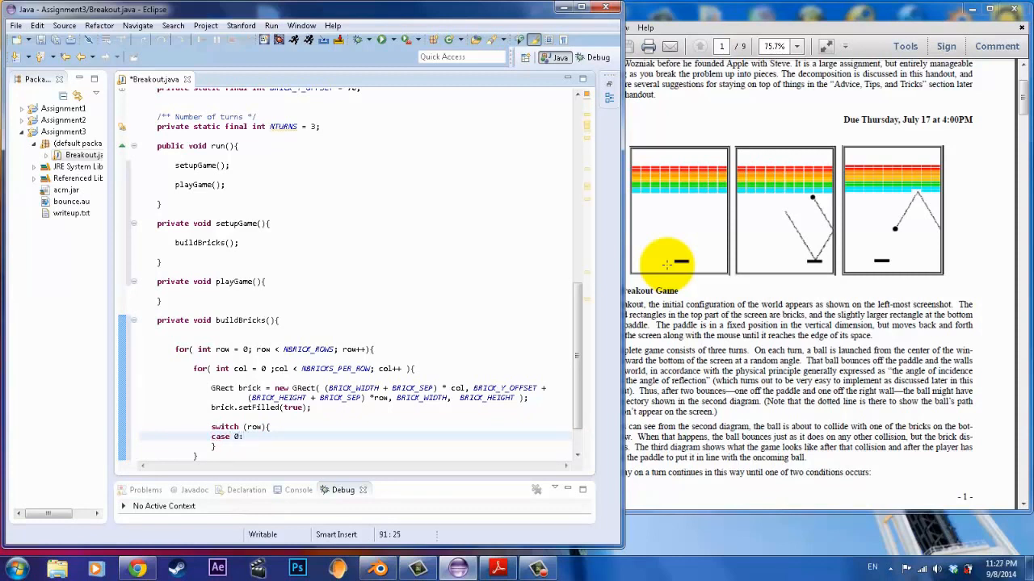
type("brick.")
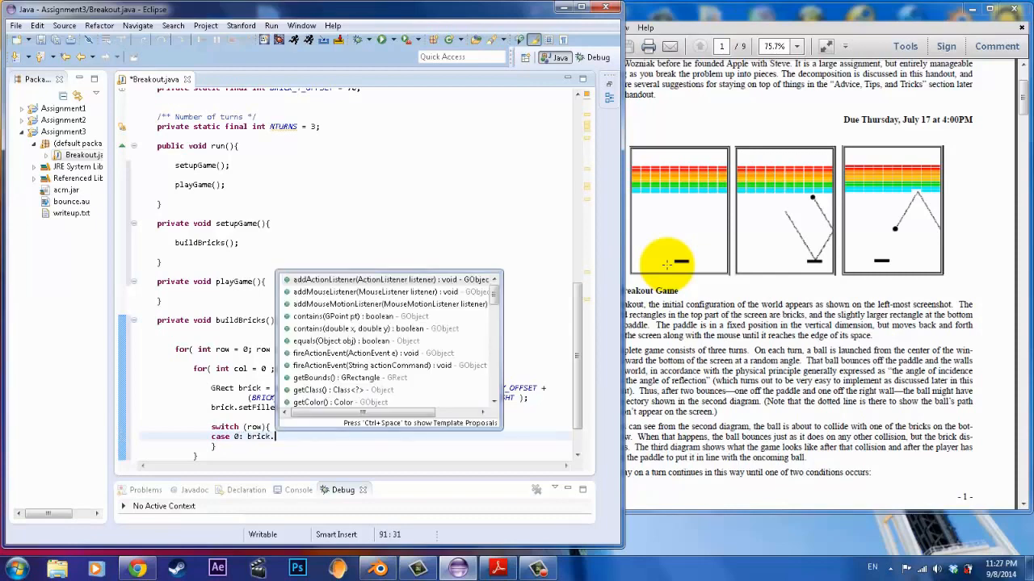
type("setColor(Color.RED);")
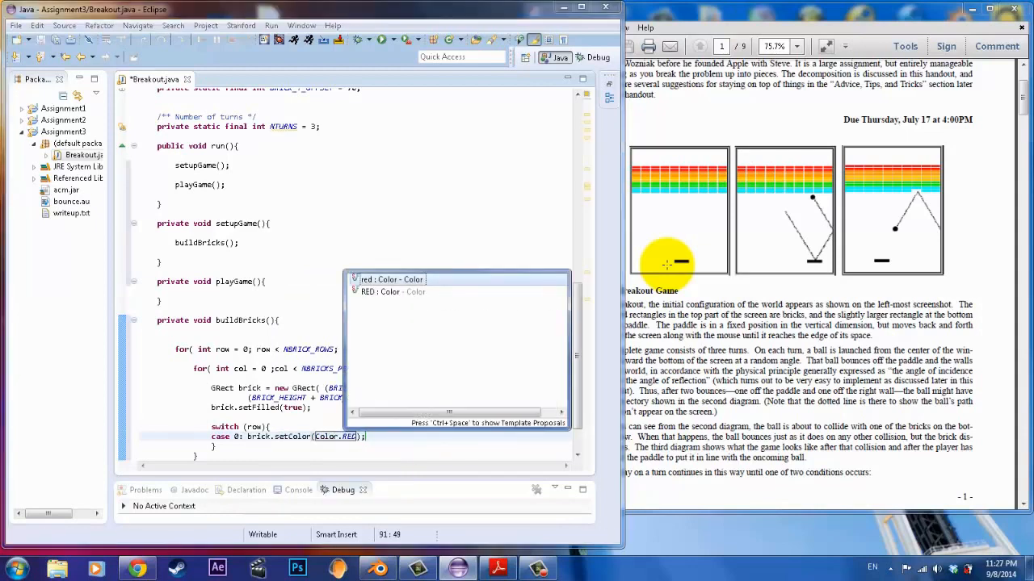
mouse_move(449, 223)
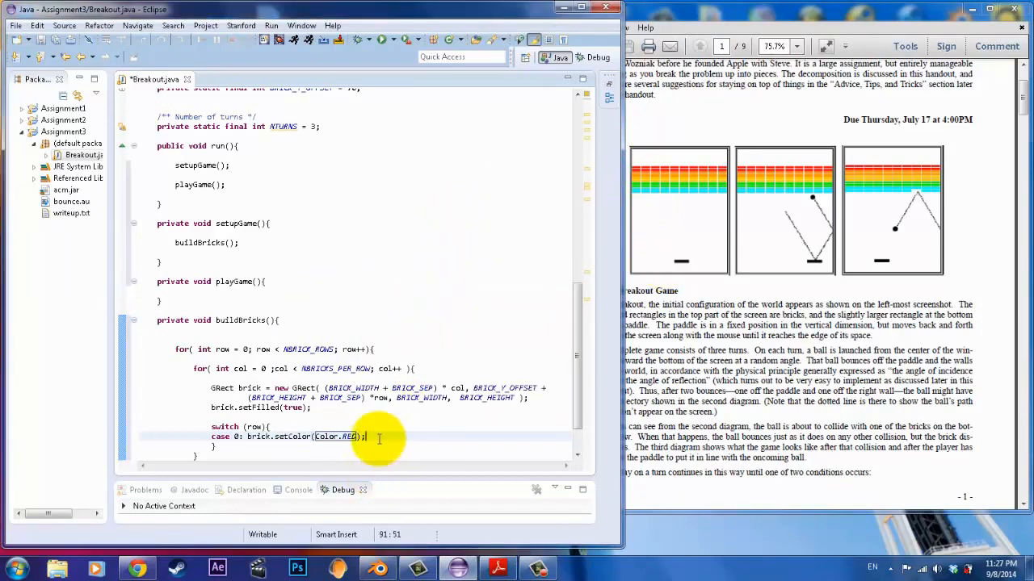
type("break")
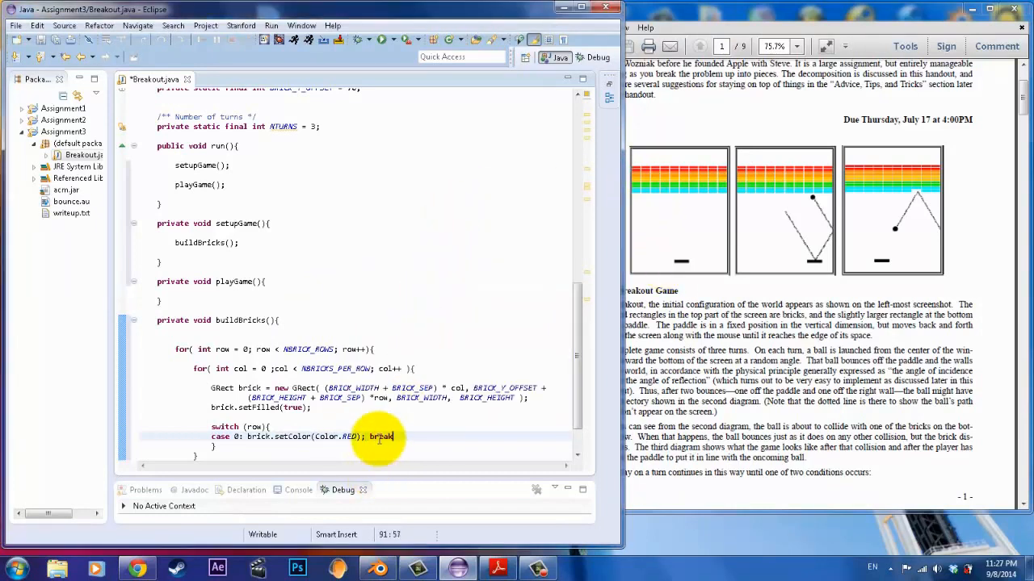
type(";")
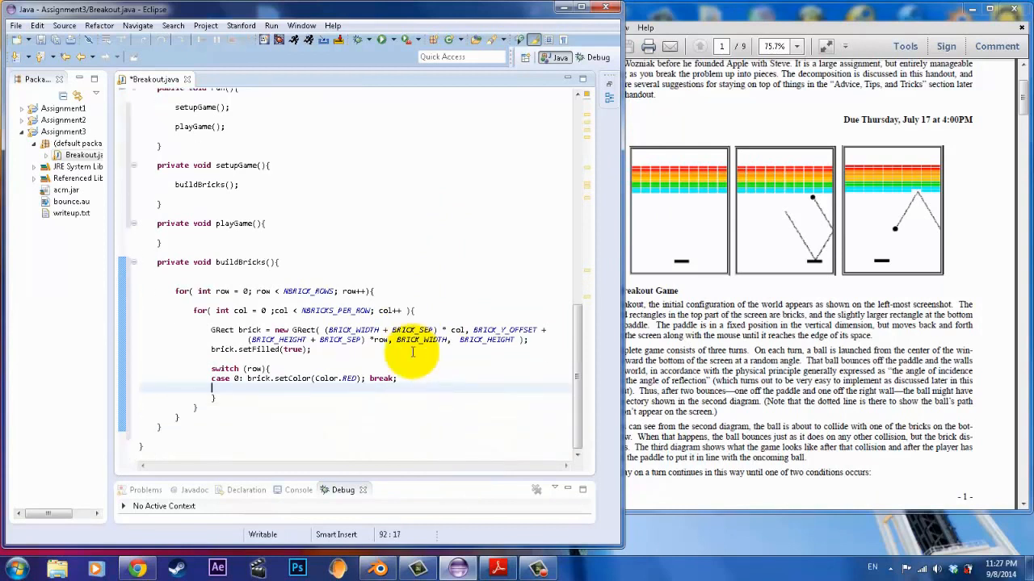
mouse_move(416, 394)
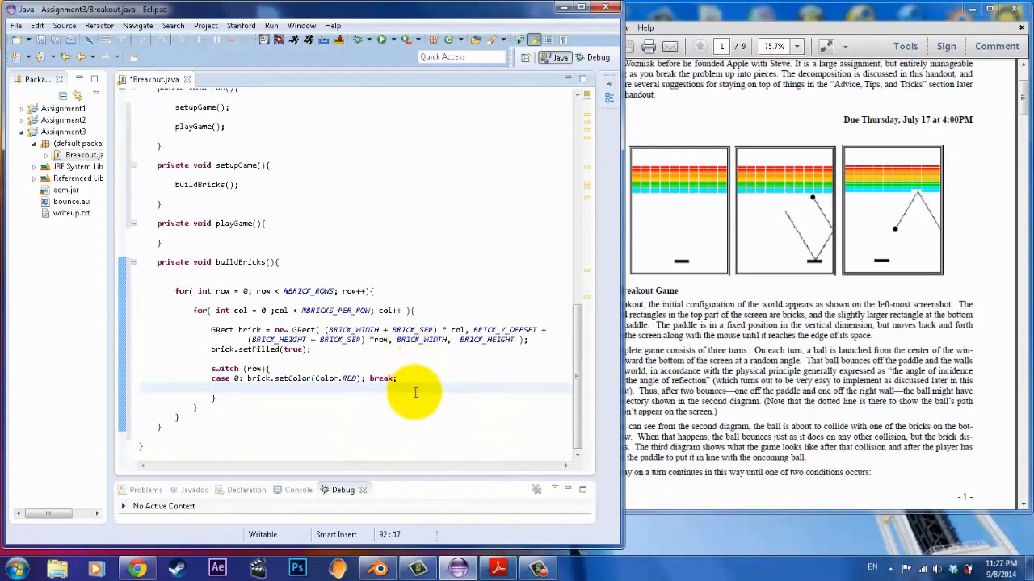
Add each brick to the canvas with add(brick); after the switch.
type("add")
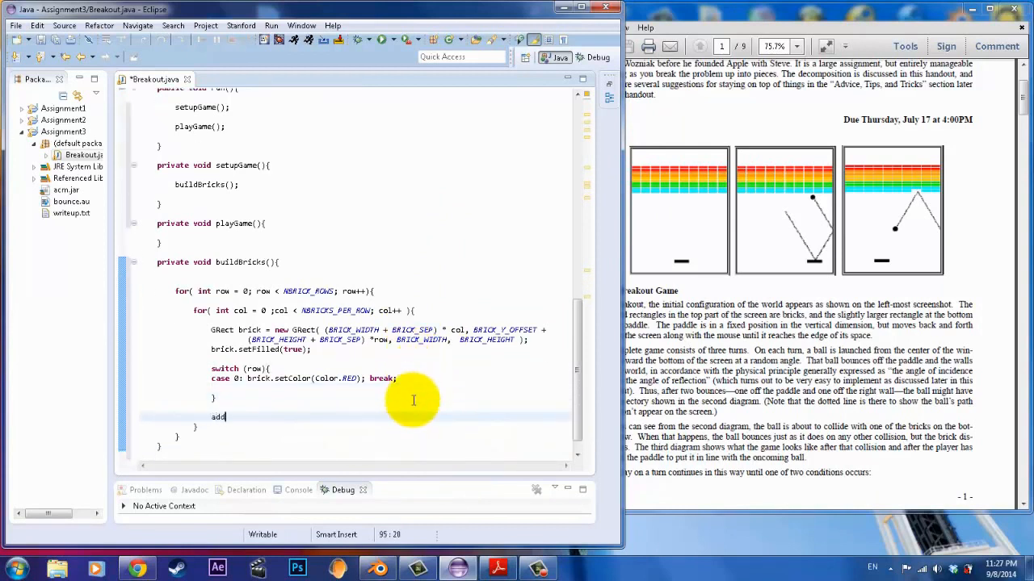
type("(brick);")
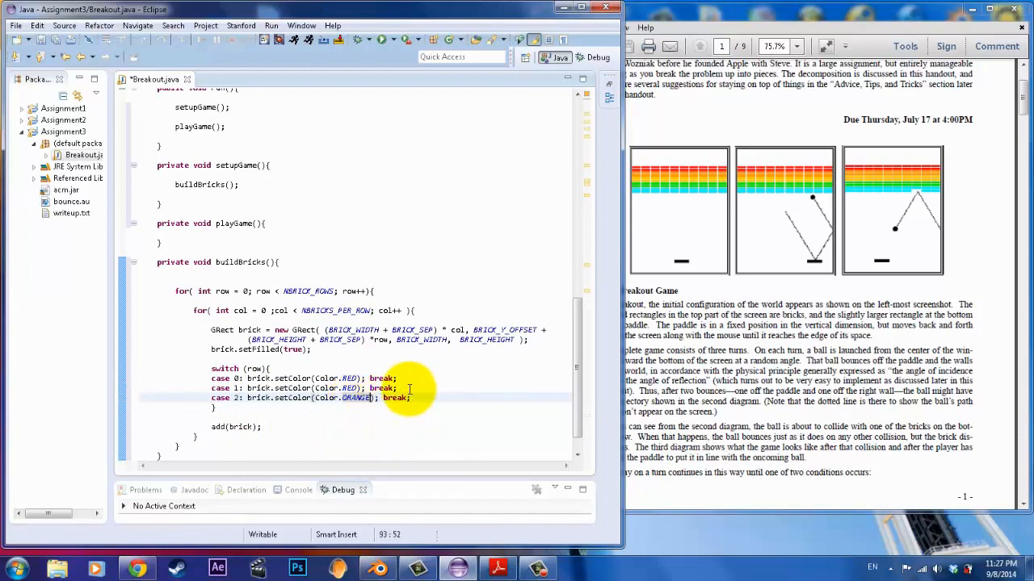
Duplicate the case line for rows 1–9, coloring row pairs ORANGE, YELLOW, GREEN and CYAN.
triple_click(310, 397)
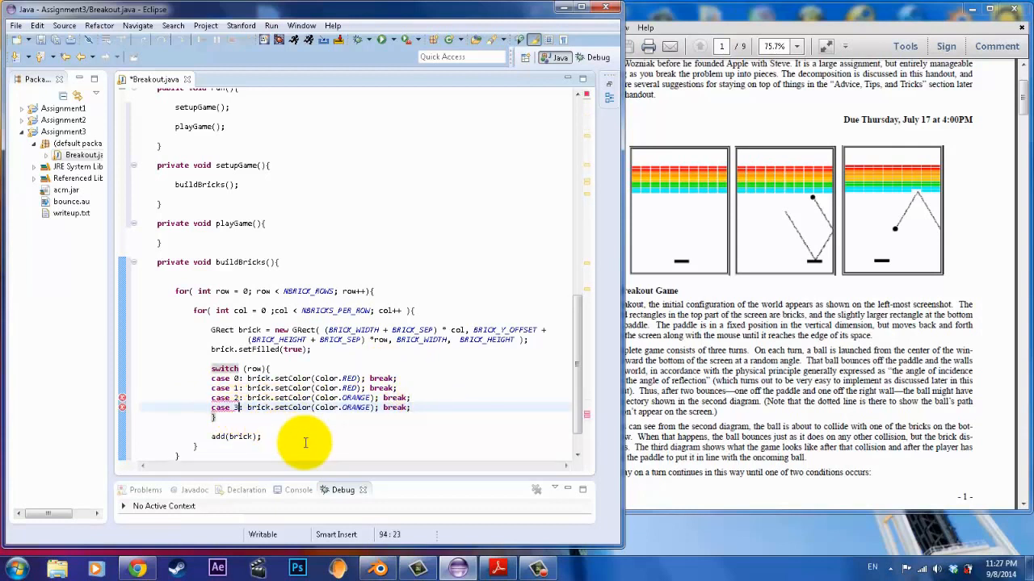
mouse_move(494, 399)
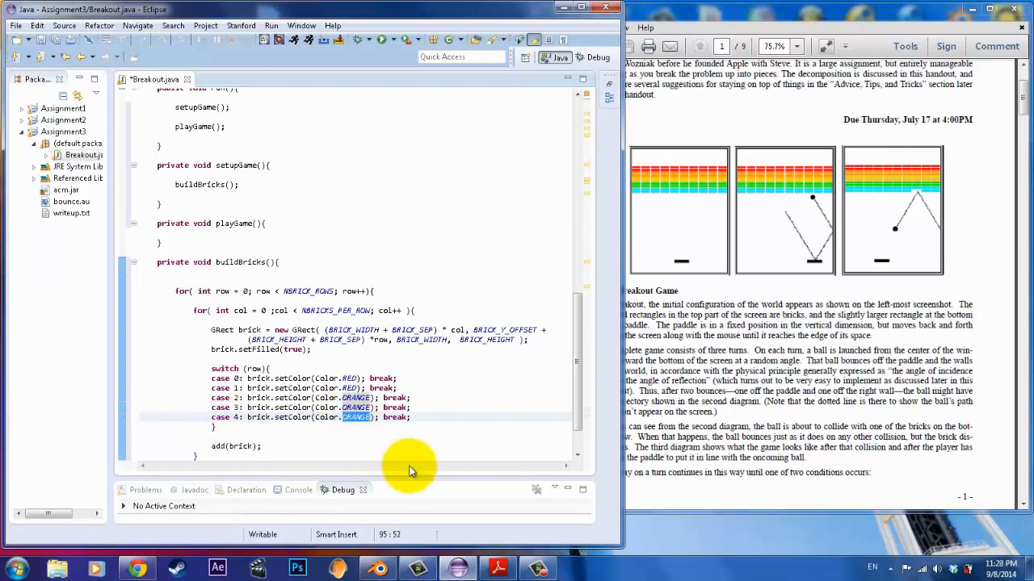
type("YELLOW")
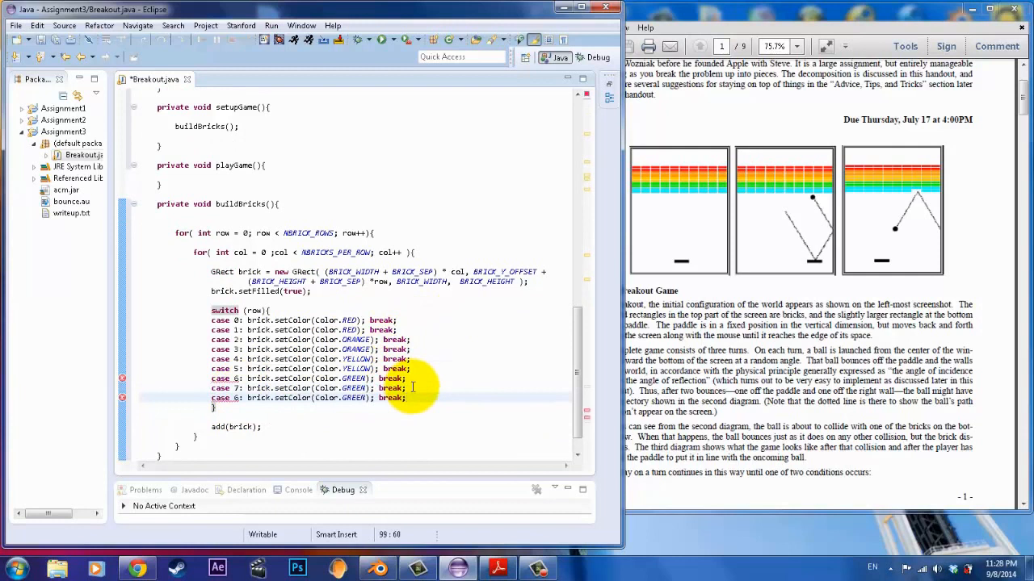
double_click(352, 397)
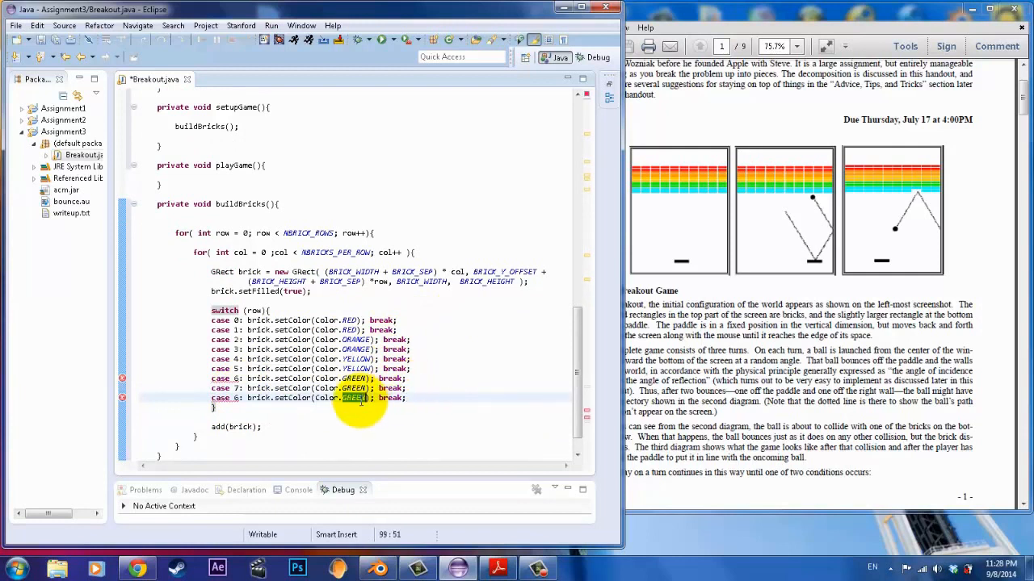
type("CYAN")
type("defa")
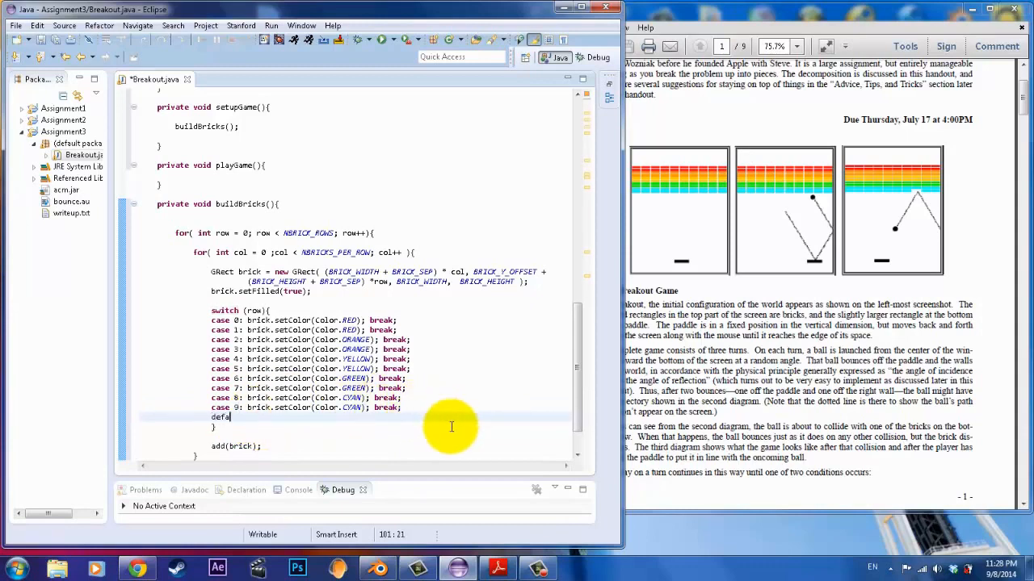
Close the switch with default: break; and launch the Breakout program.
type("ult")
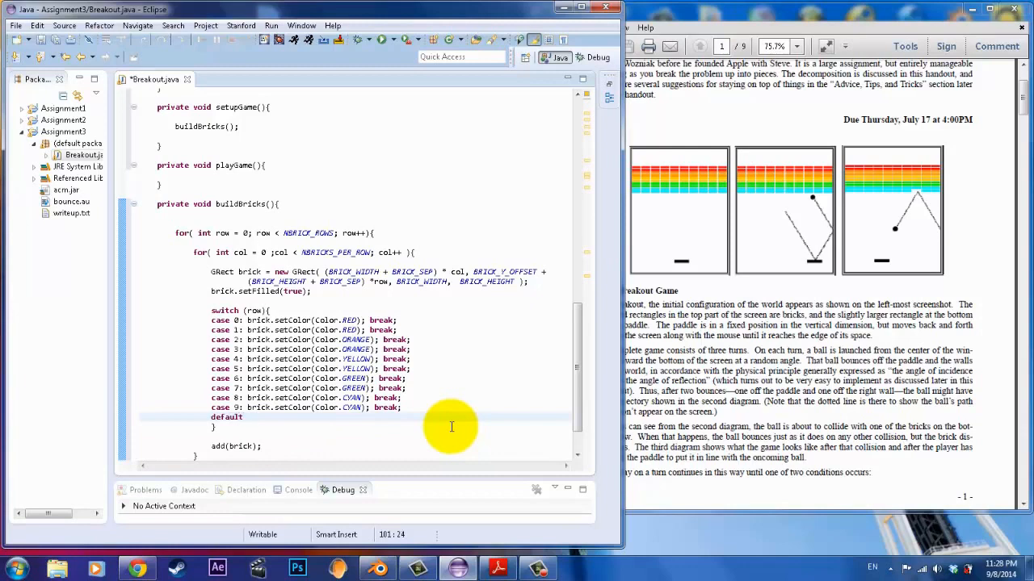
type("break")
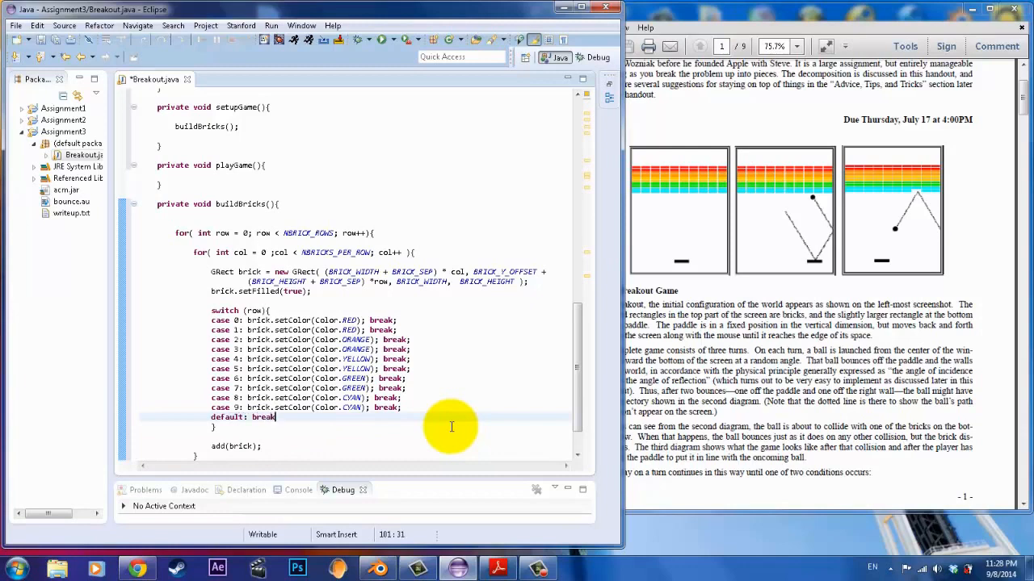
type(";")
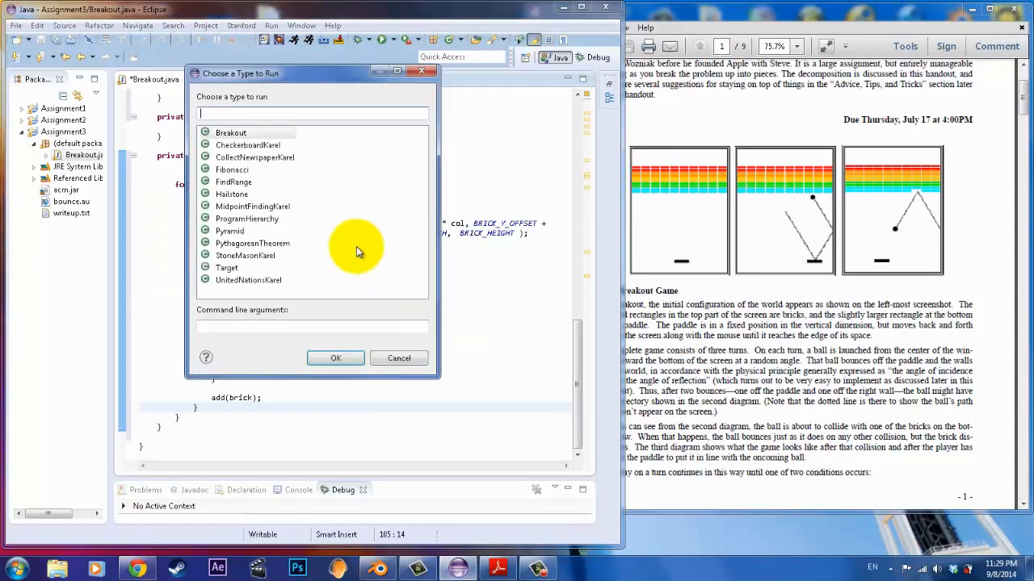
left_click(336, 358)
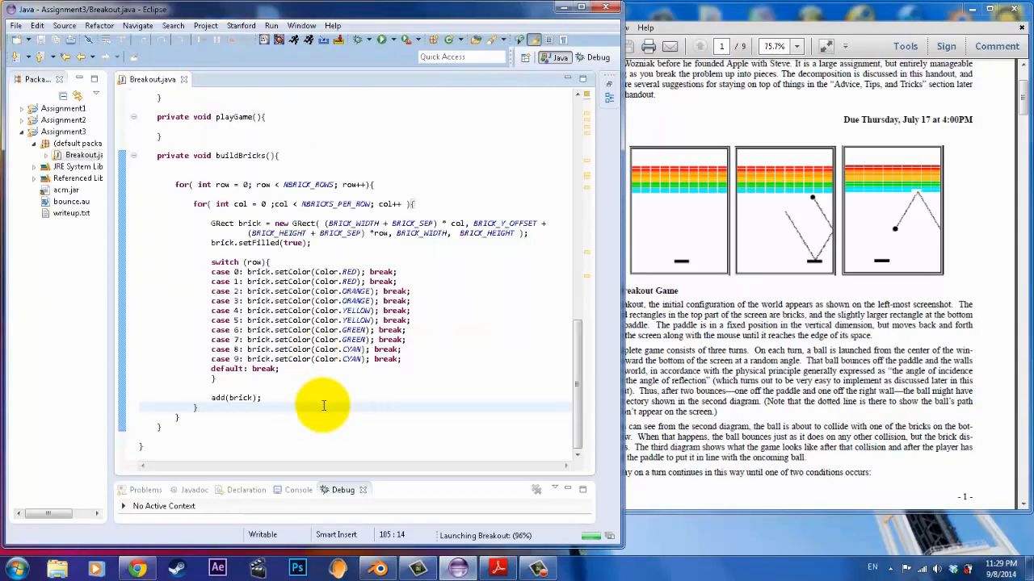